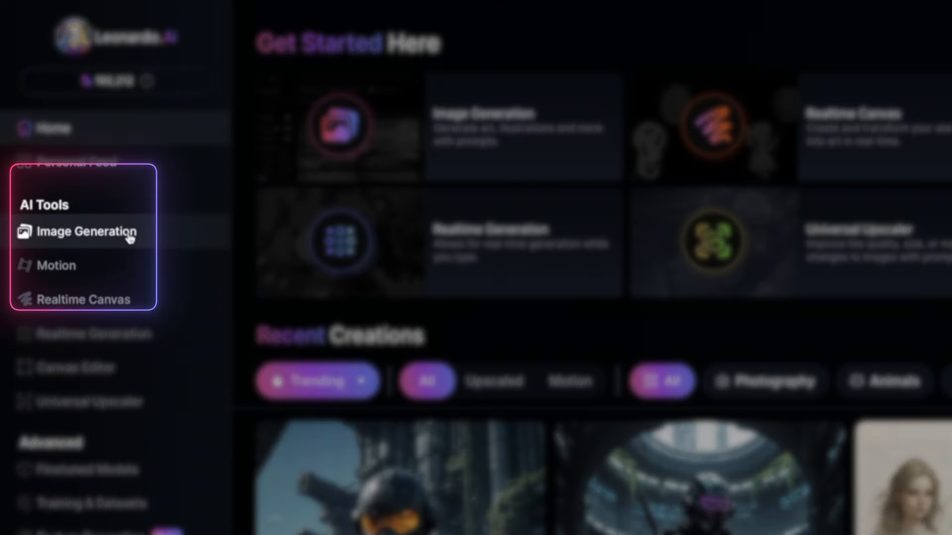
# Open the AI Image Generation workspace from the left sidebar's AI Tools.
pyautogui.click(85, 232)
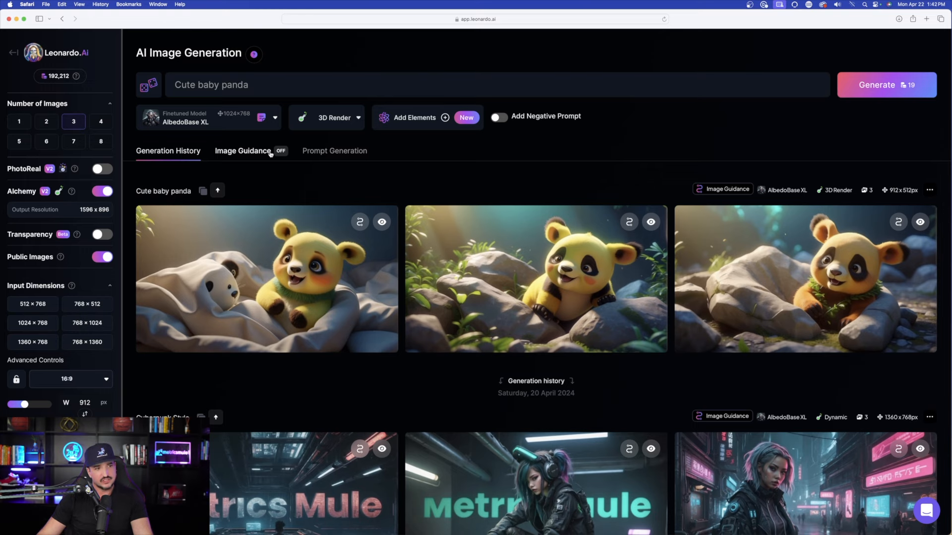
pyautogui.click(242, 151)
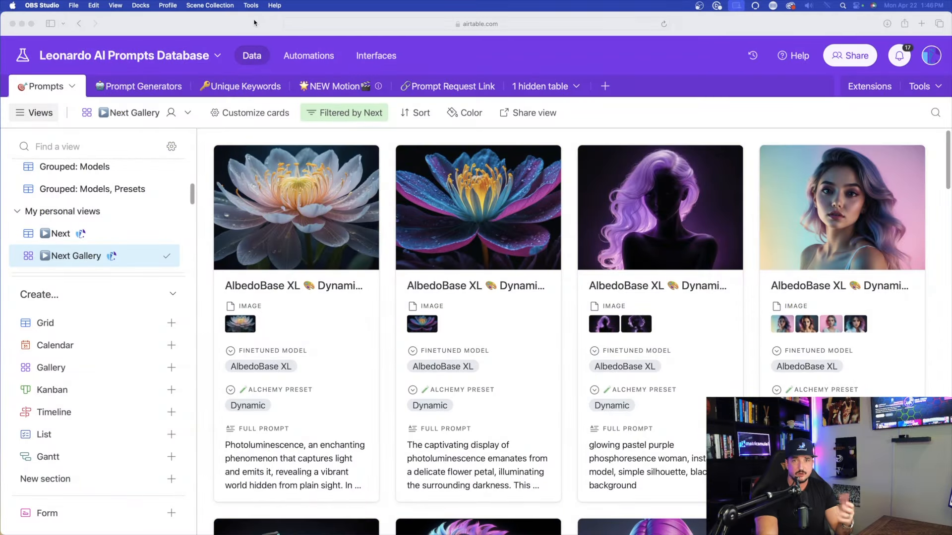
# Review the molten glass owl record's Full Prompt and download the 5.jpg conveyor-belt illustration.
pyautogui.scroll(-3)
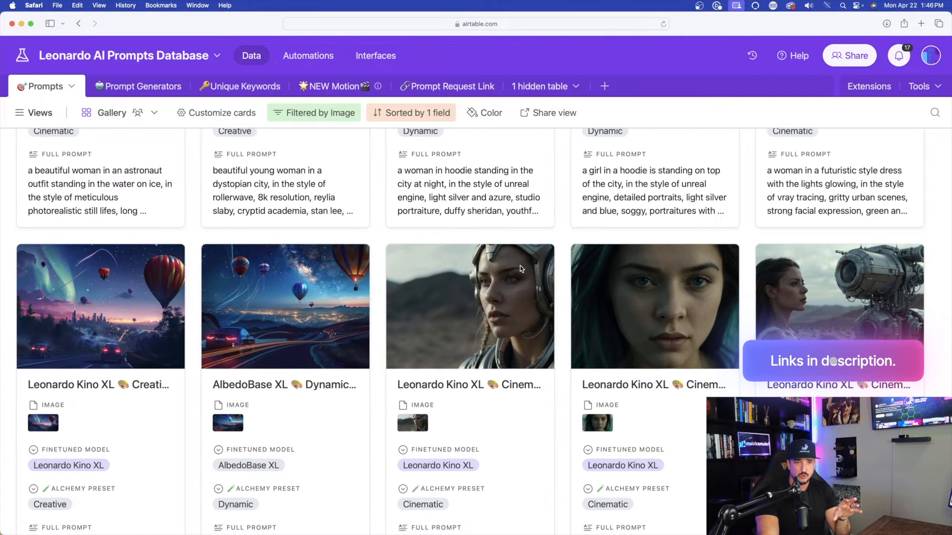
pyautogui.scroll(-3)
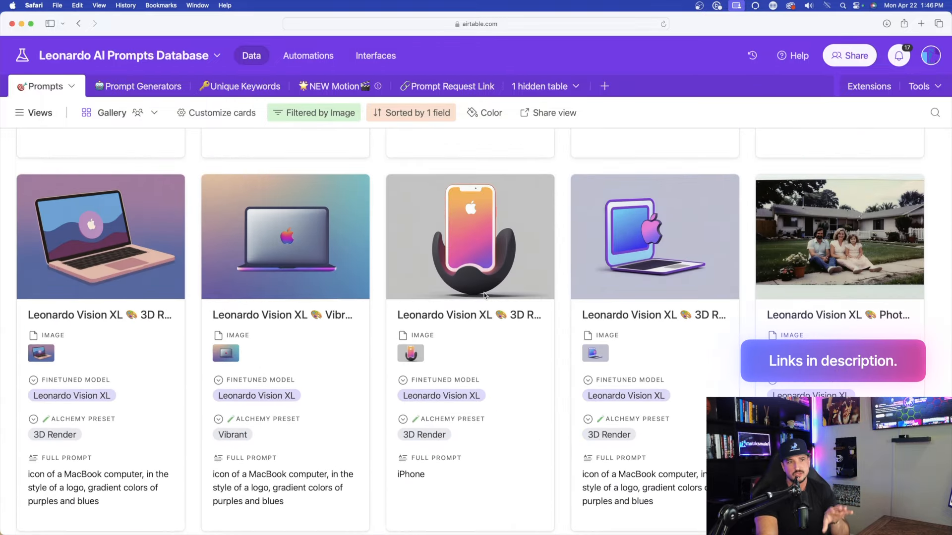
pyautogui.scroll(-3)
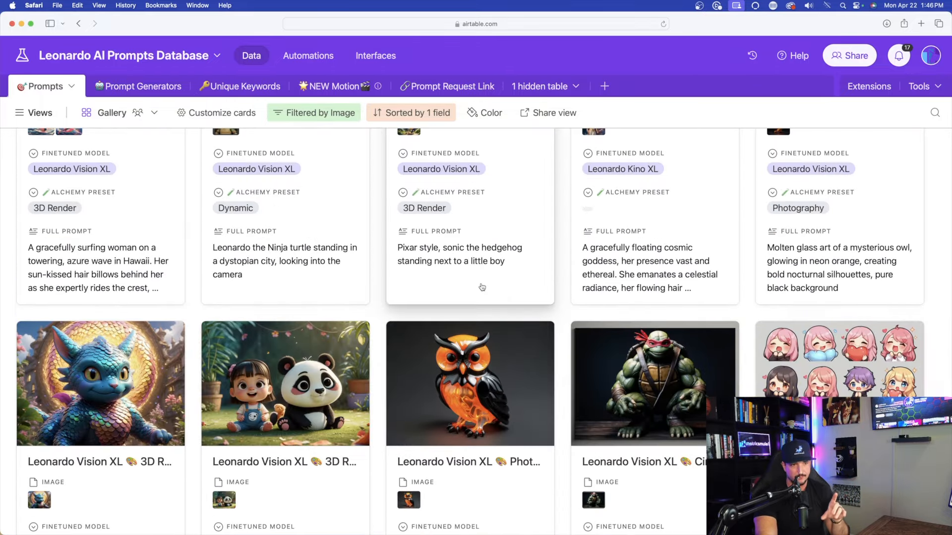
pyautogui.scroll(-3)
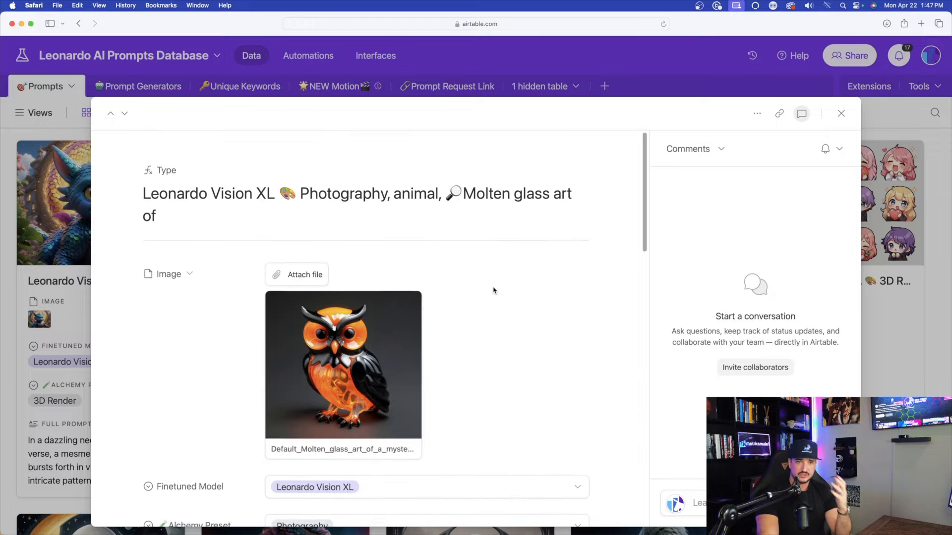
pyautogui.scroll(-3)
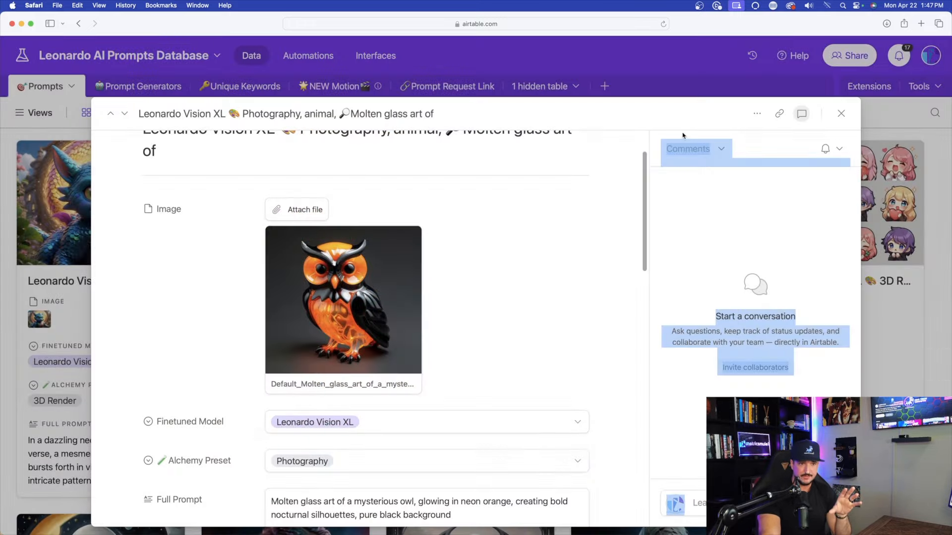
pyautogui.scroll(-3)
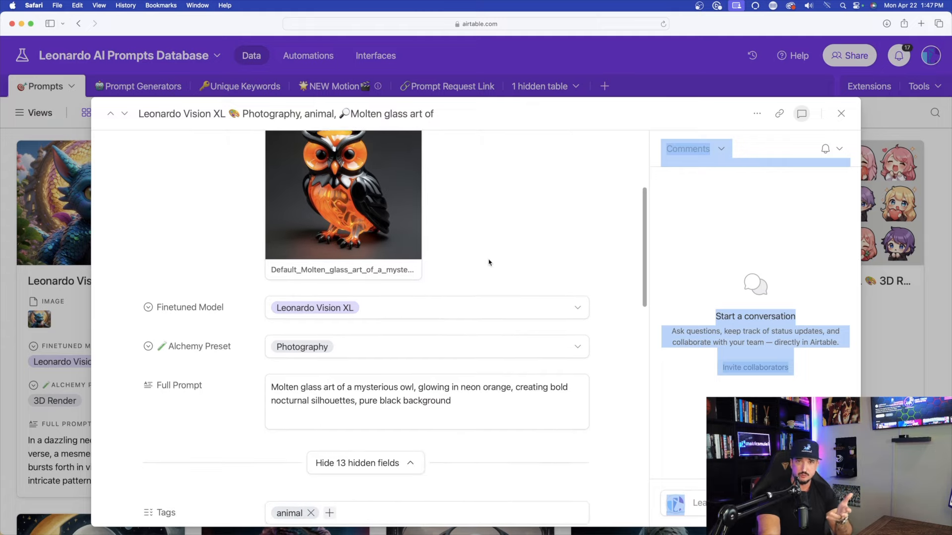
pyautogui.scroll(-3)
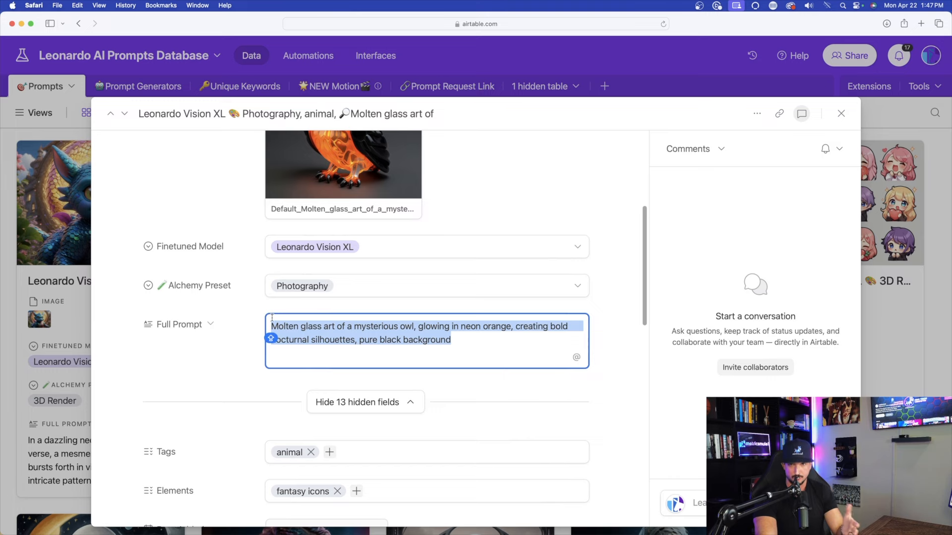
pyautogui.click(343, 167)
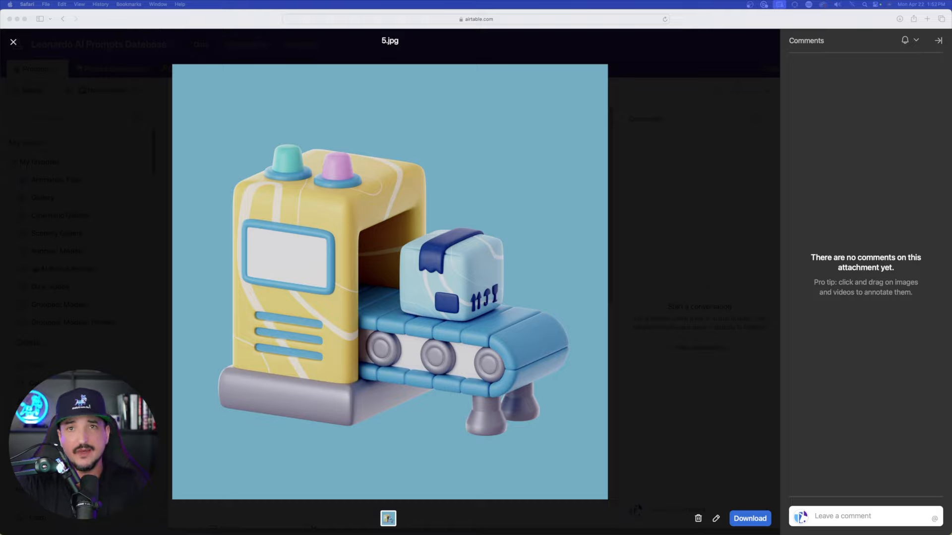
pyautogui.click(14, 41)
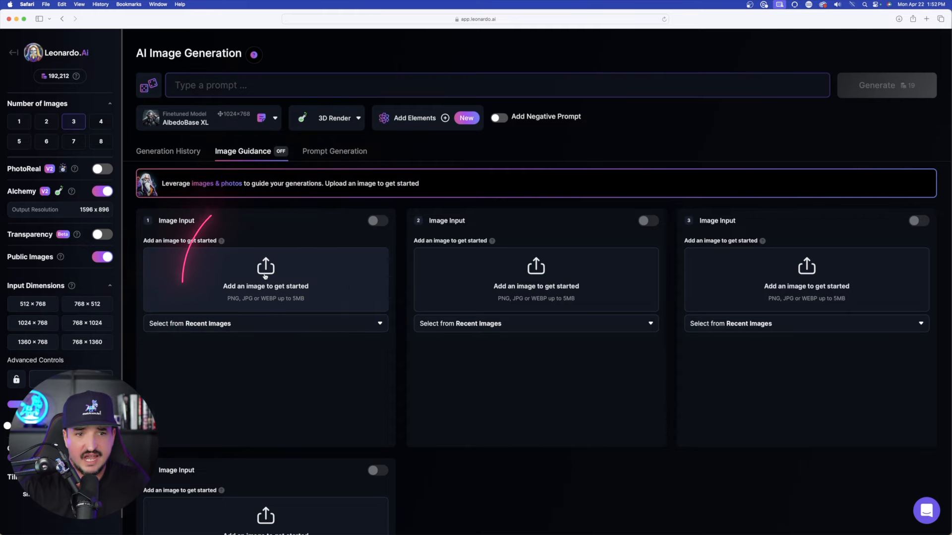
# Load the conveyor-belt illustration from Your Uploads into the first Image Input slot.
pyautogui.click(265, 271)
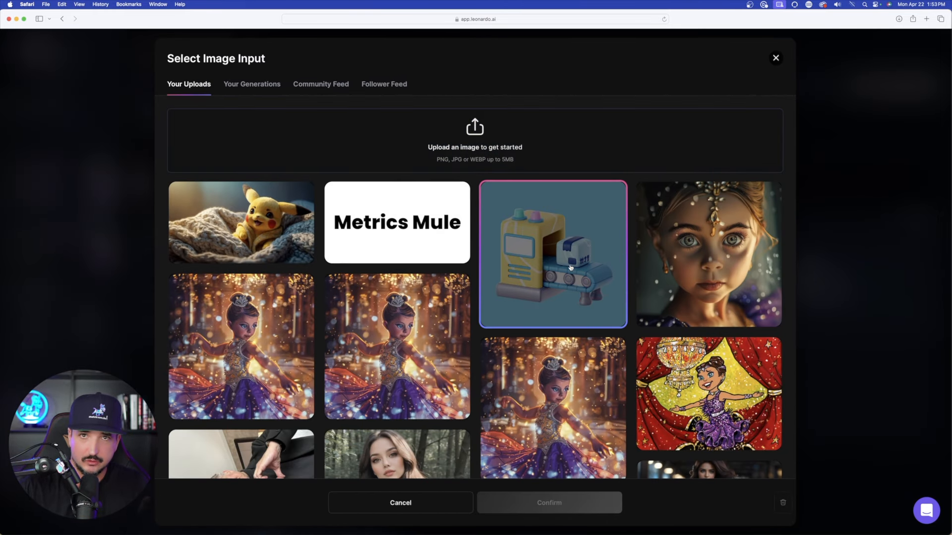
pyautogui.click(252, 84)
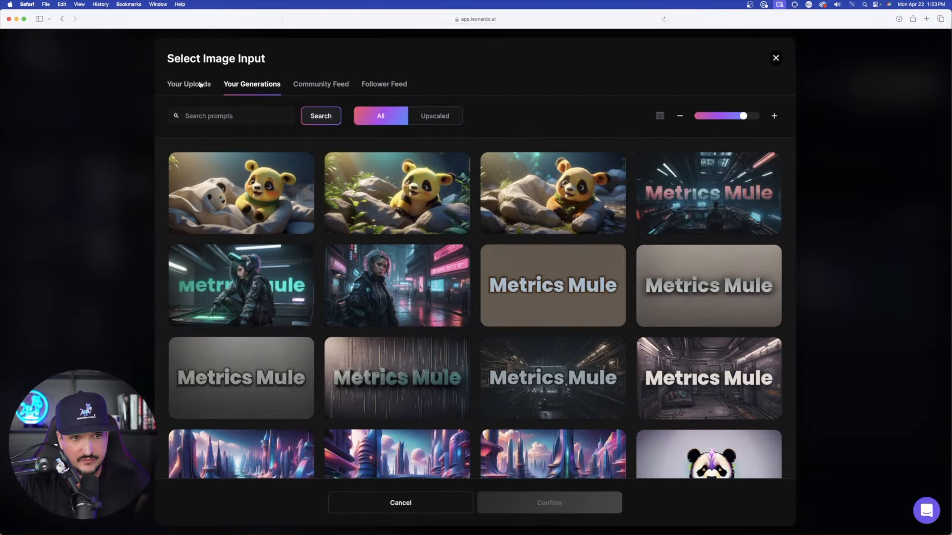
pyautogui.click(188, 83)
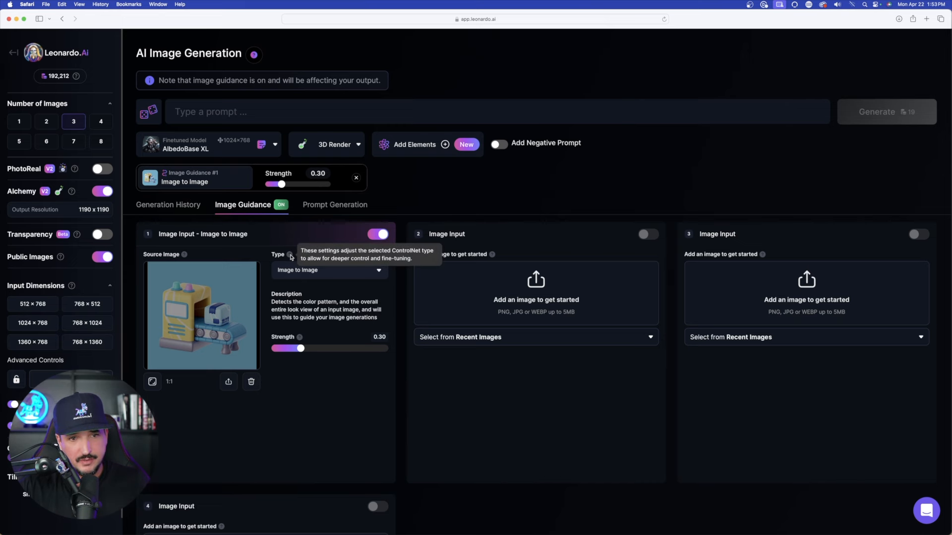
# Set Image Input 1's guidance type to Style Reference.
pyautogui.click(329, 270)
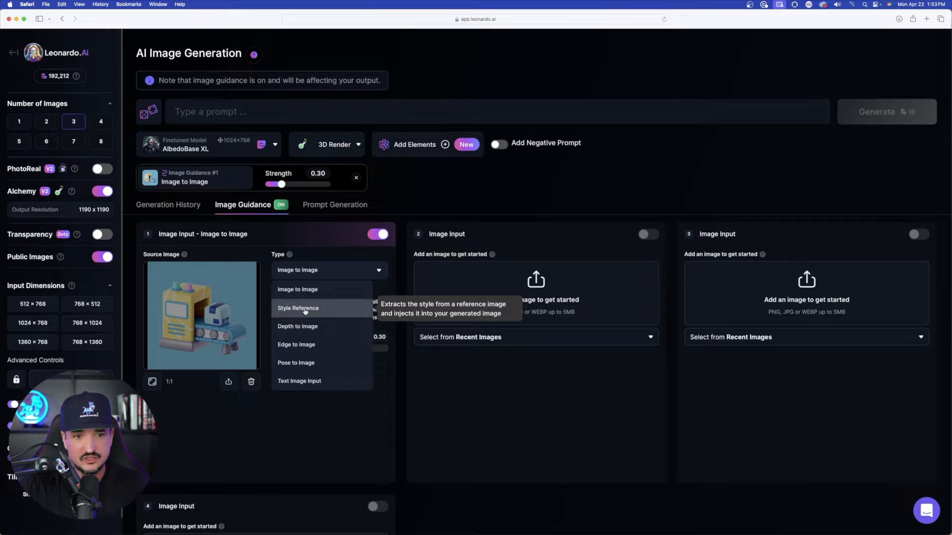
pyautogui.click(297, 308)
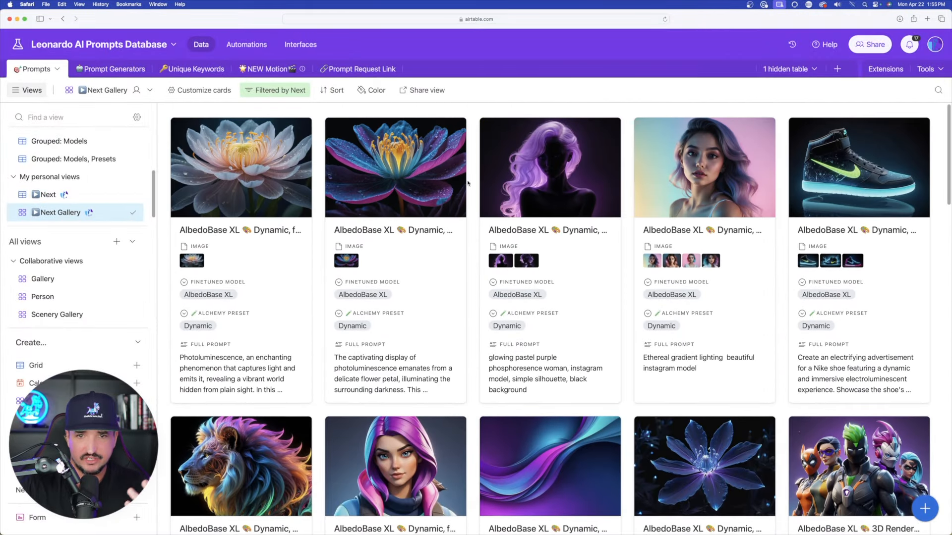
# Scroll the Next Gallery to the AlbedoBase XL 3D Render Nike Air Max card.
pyautogui.scroll(-3)
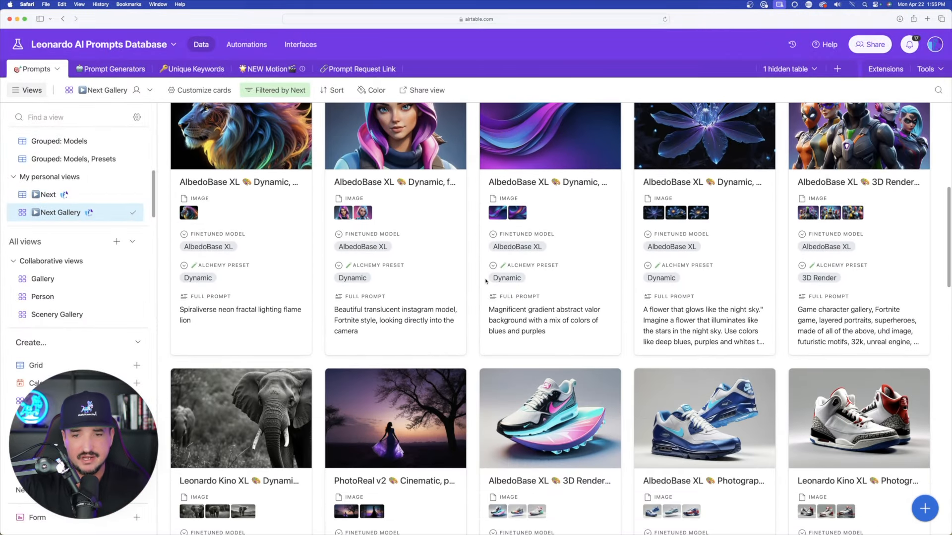
pyautogui.scroll(-3)
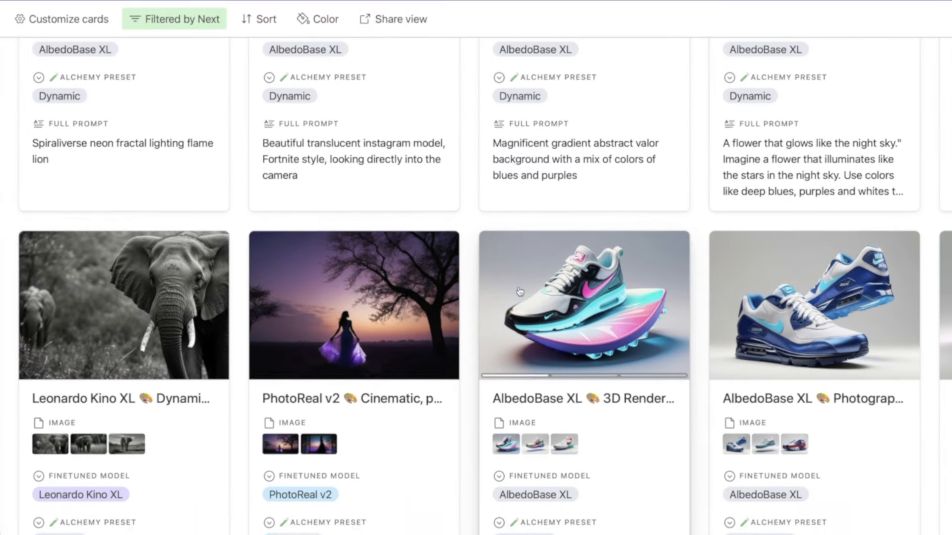
pyautogui.scroll(-3)
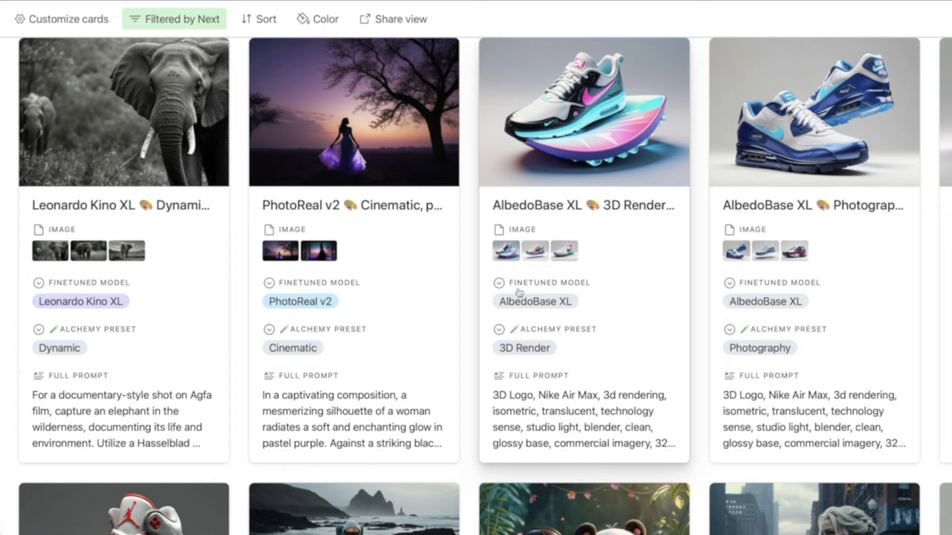
pyautogui.scroll(3)
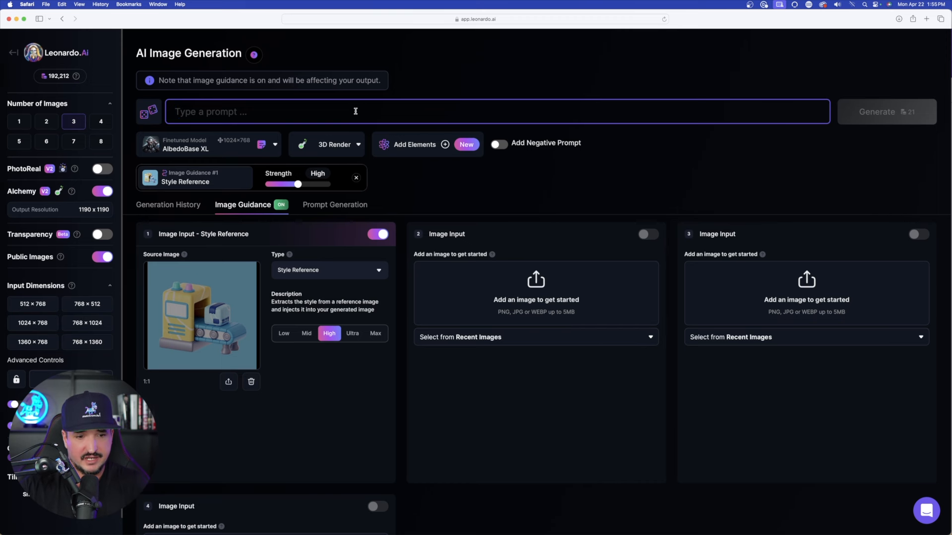
# Enter the prompt '3D Logo, Nike Air Max, 3d rendering, isometric, translucent, technology sense, studio'.
pyautogui.write('3D Logo, Nike Air Max, 3d rendering, isometric, translucent, technology sense, studio light, blender, clean, glossy base, commercial imagery, 32k , white background')
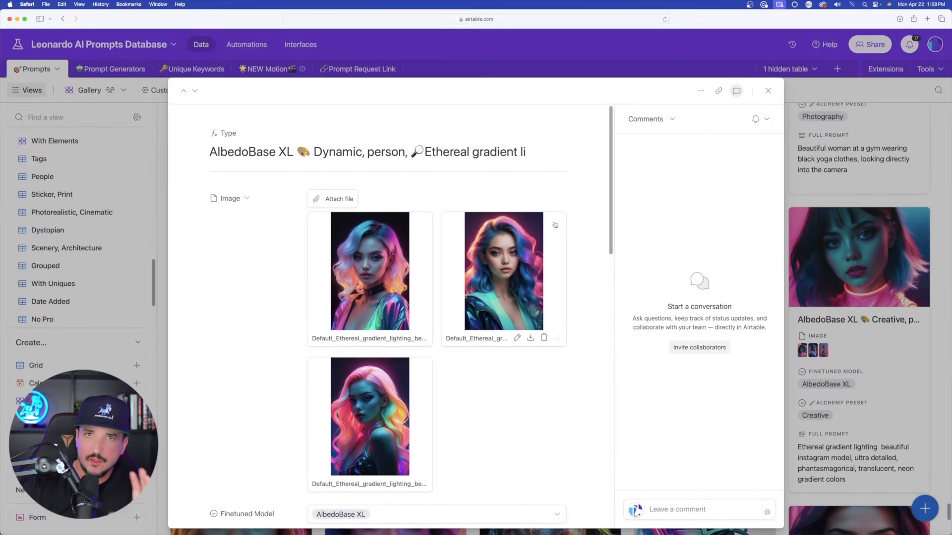
# Preview the blue-haired and neon pink-haired Ethereal gradient portraits full size, then close the viewer.
pyautogui.scroll(-3)
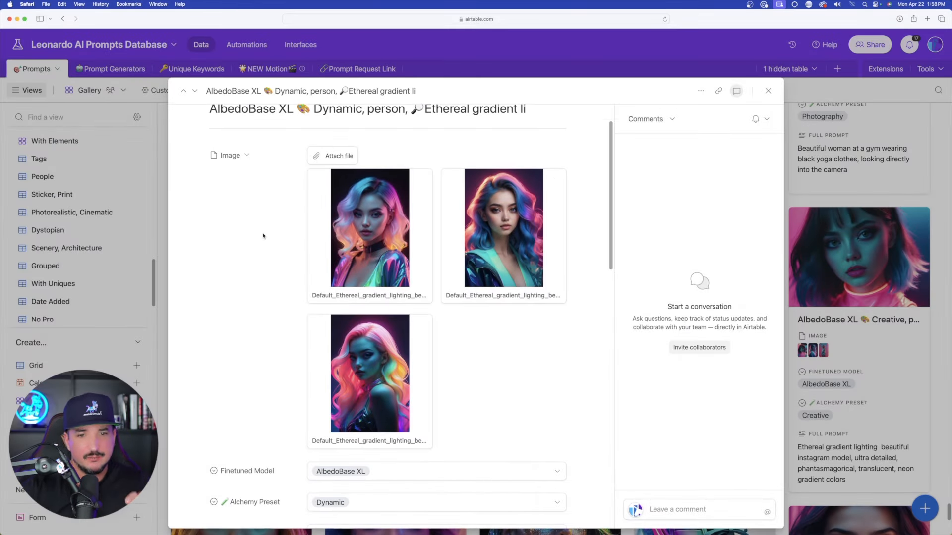
pyautogui.click(370, 228)
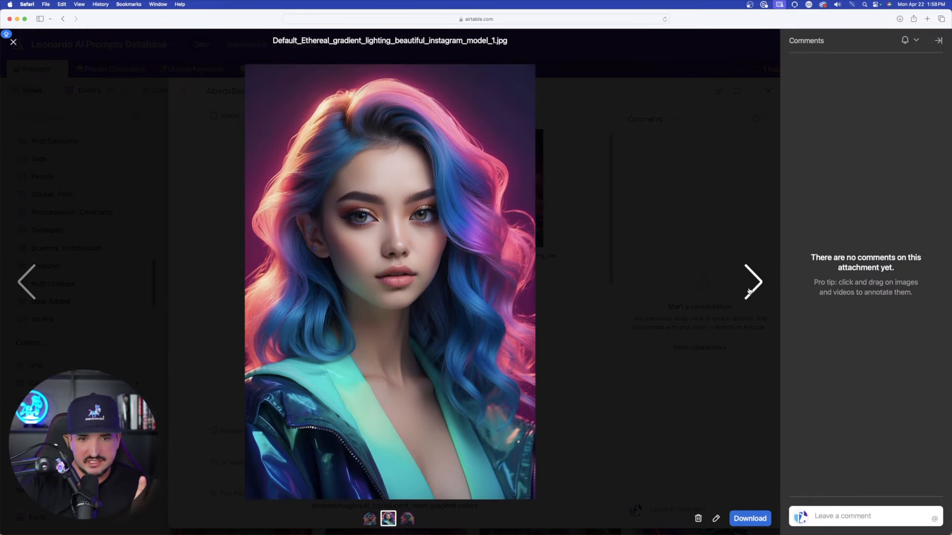
pyautogui.click(750, 283)
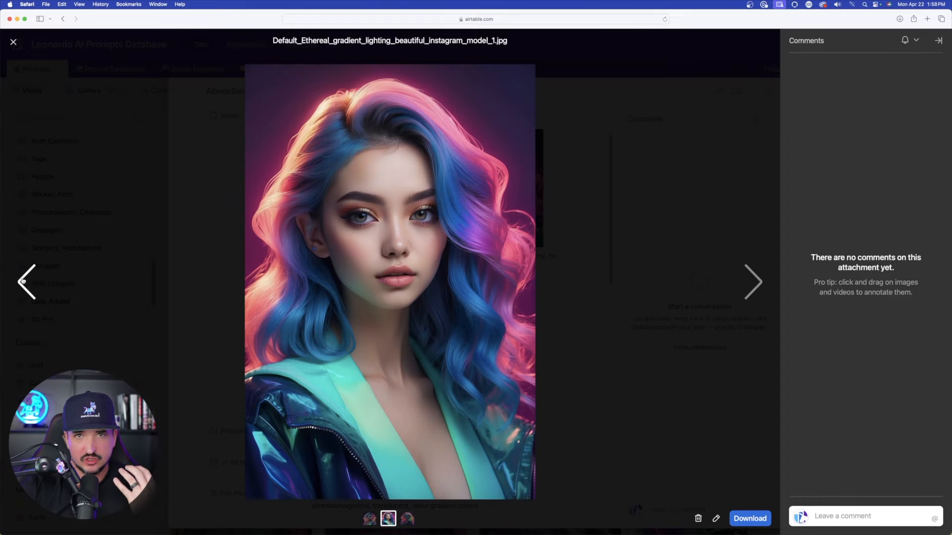
pyautogui.click(14, 41)
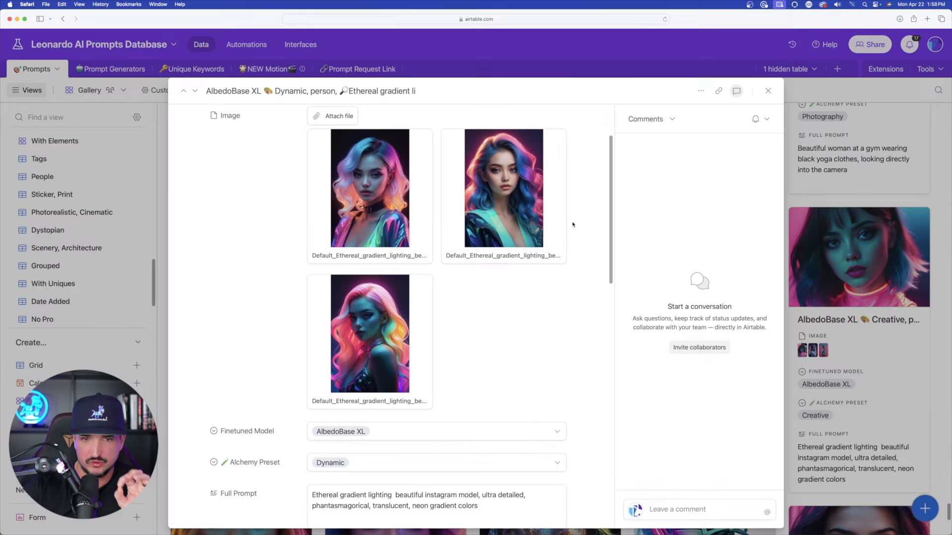
pyautogui.click(370, 333)
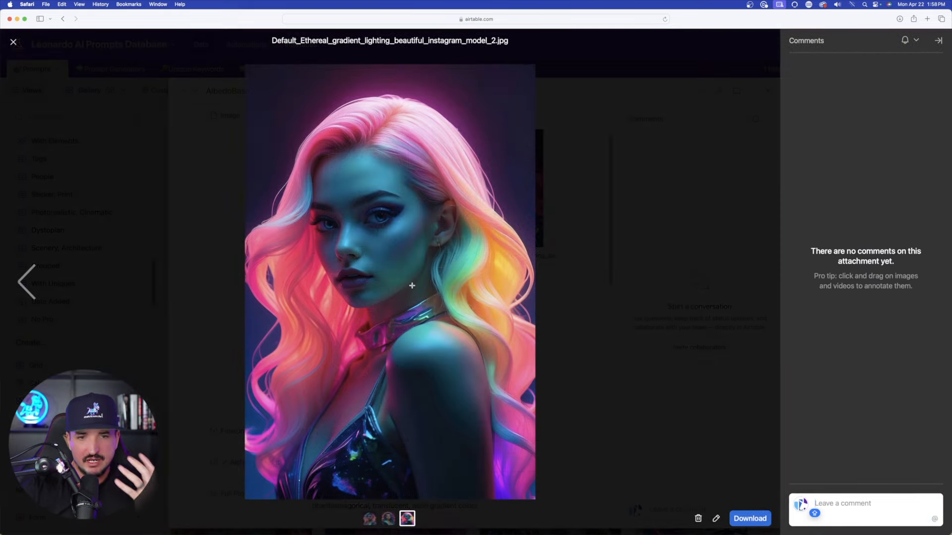
pyautogui.moveTo(413, 288)
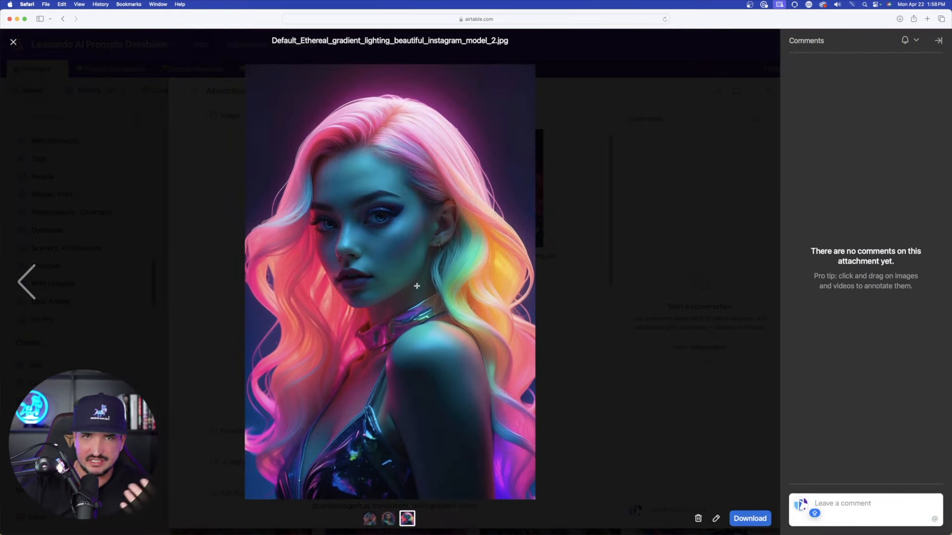
pyautogui.click(14, 40)
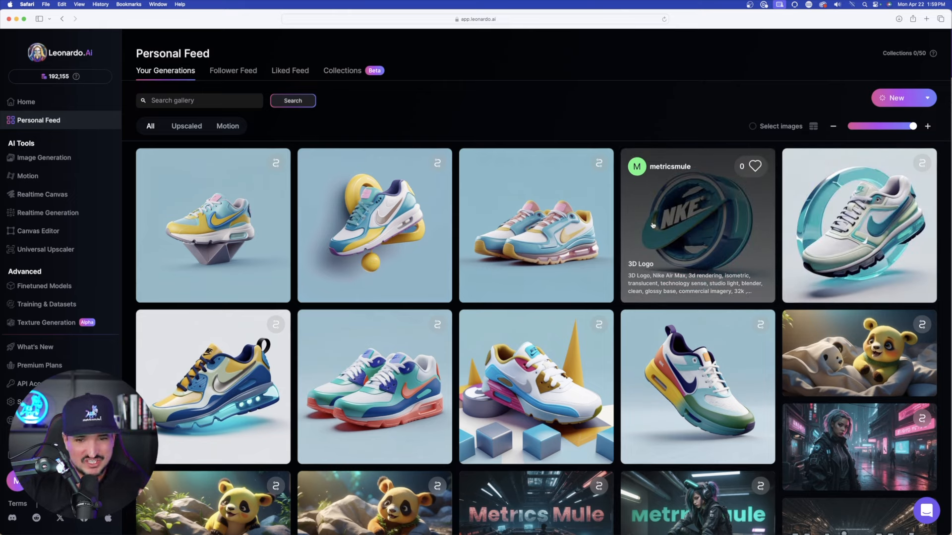
pyautogui.moveTo(638, 238)
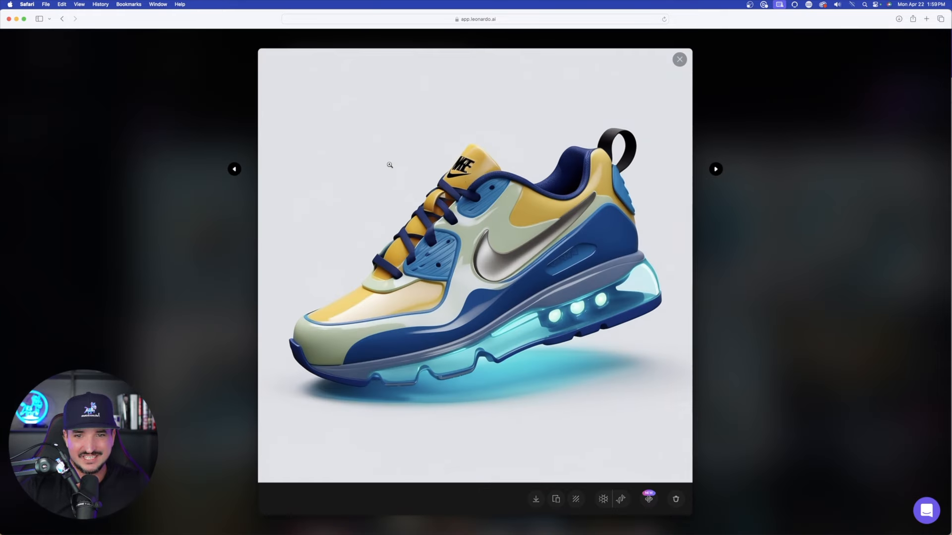
pyautogui.moveTo(381, 168)
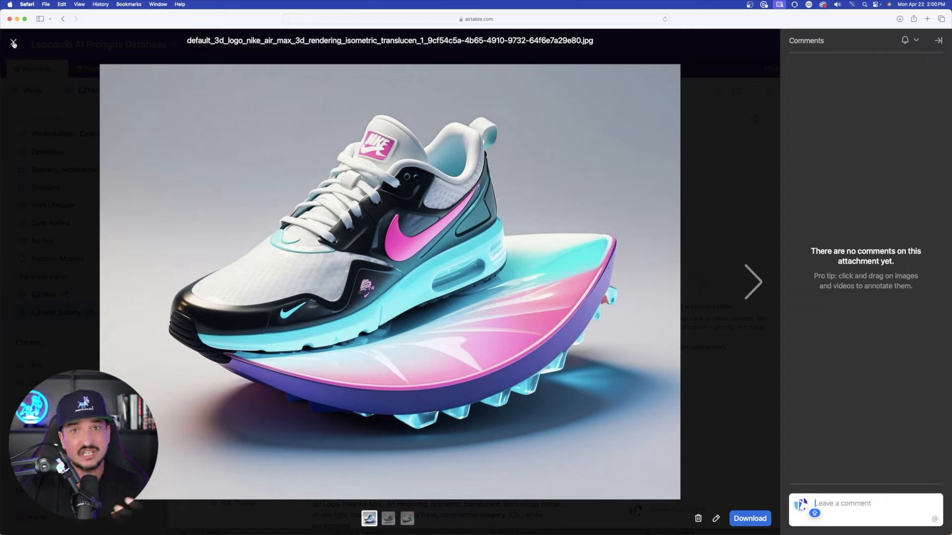
# Close the Air Max attachment preview and step forward through the sneaker generations.
pyautogui.click(14, 41)
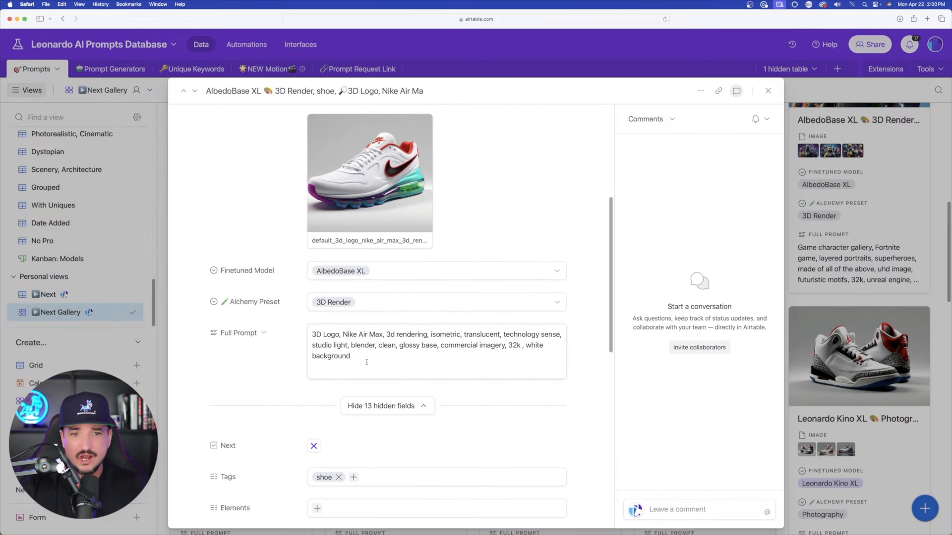
pyautogui.click(370, 173)
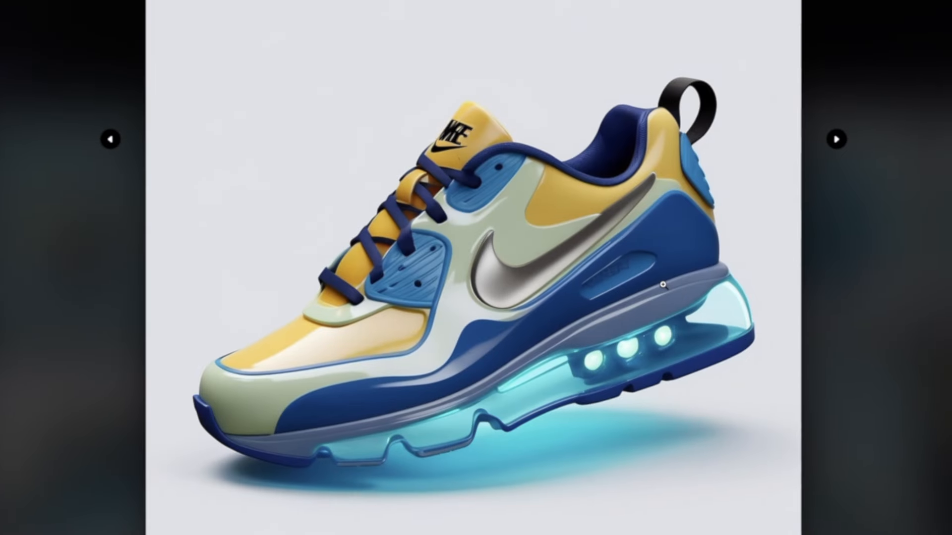
pyautogui.moveTo(815, 22)
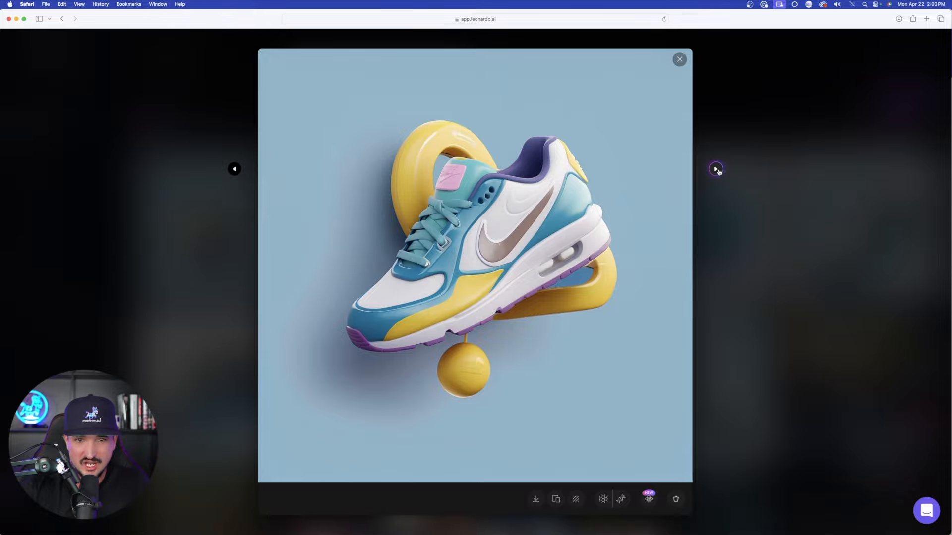
pyautogui.click(715, 168)
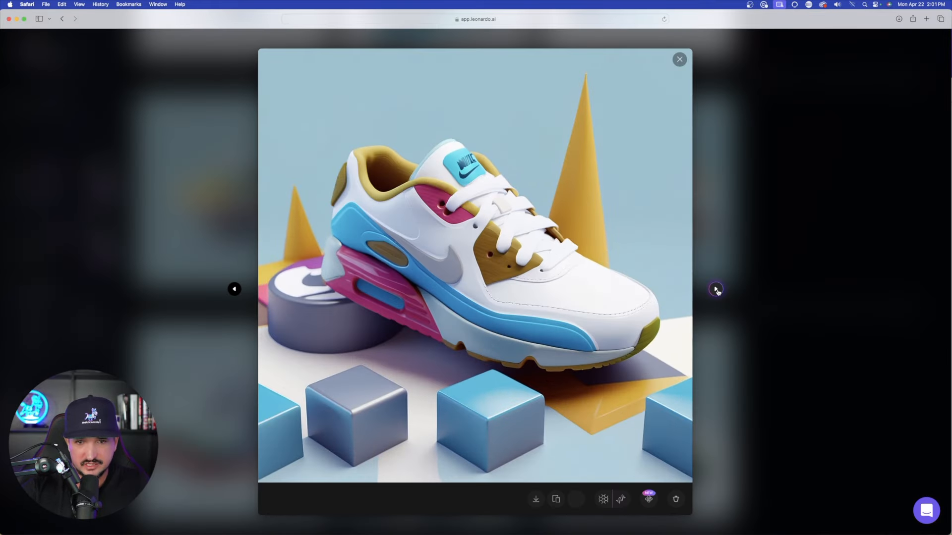
pyautogui.click(717, 291)
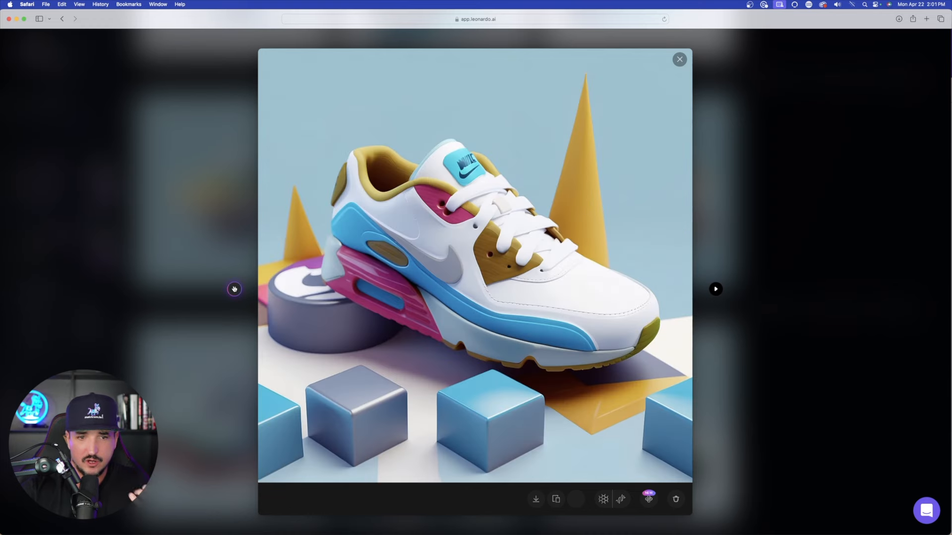
# Return to the yellow and blue sneaker, view it full size, and close the preview.
pyautogui.click(679, 60)
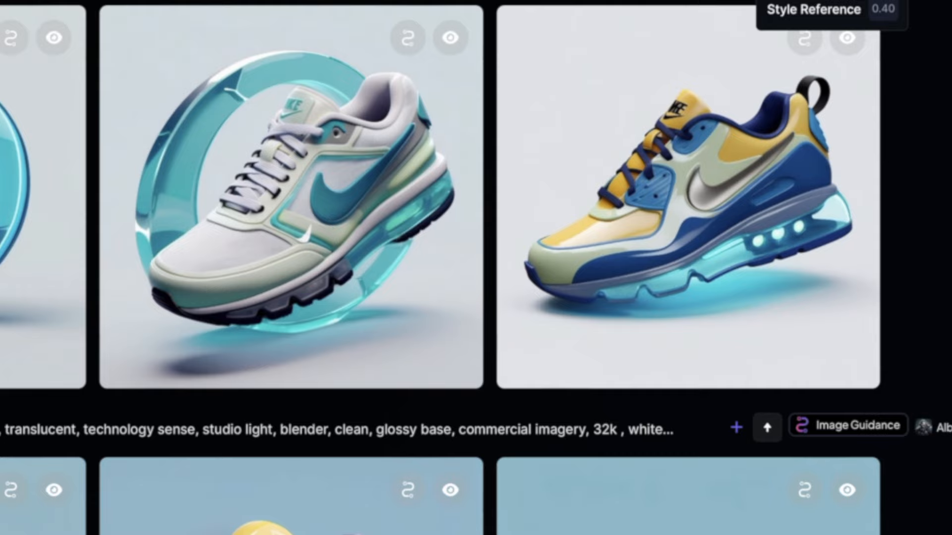
pyautogui.click(686, 212)
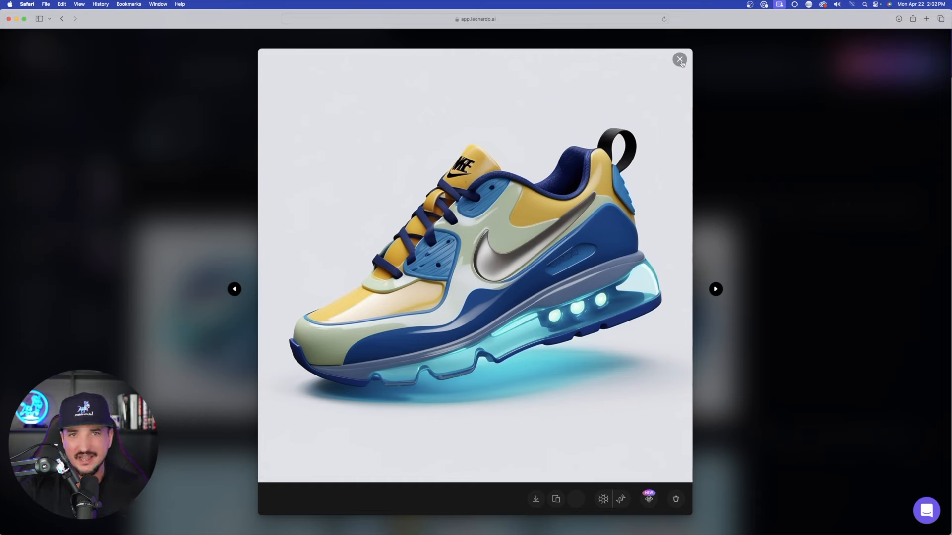
pyautogui.click(678, 60)
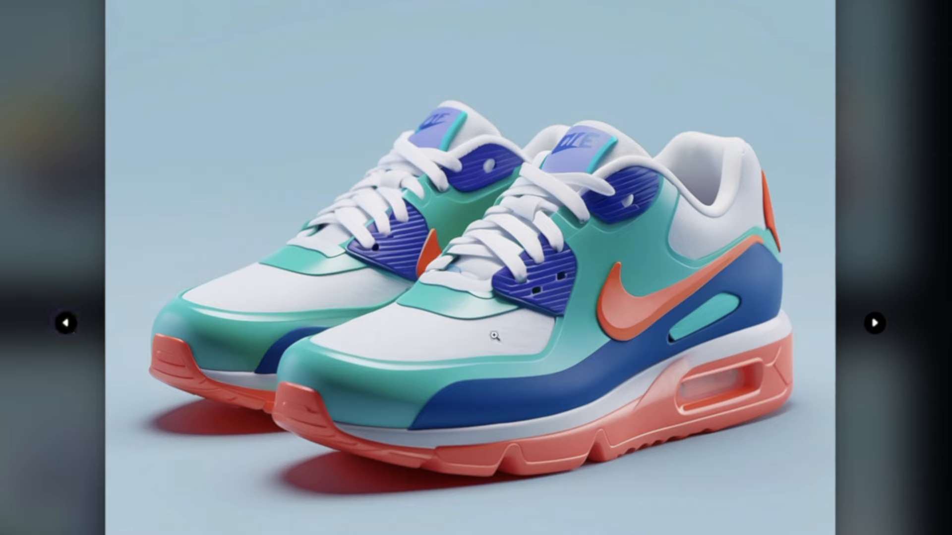
pyautogui.click(876, 322)
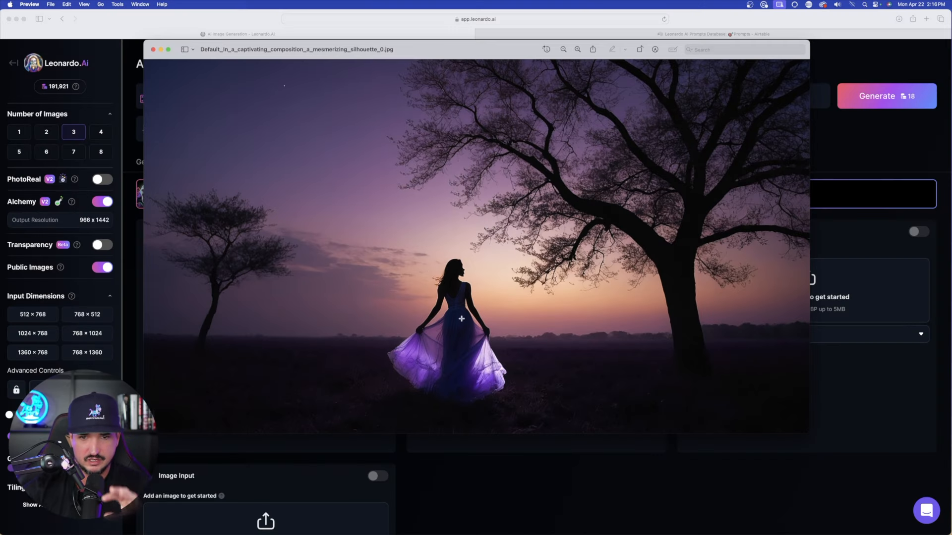
# Set the preset to Dynamic, make the silhouette photo a High Style Reference, and generate.
pyautogui.click(154, 49)
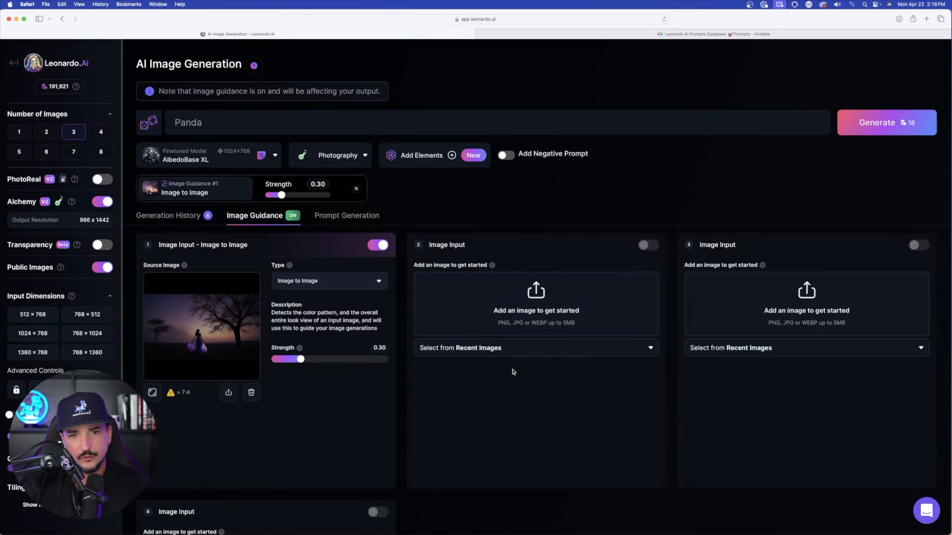
pyautogui.click(338, 154)
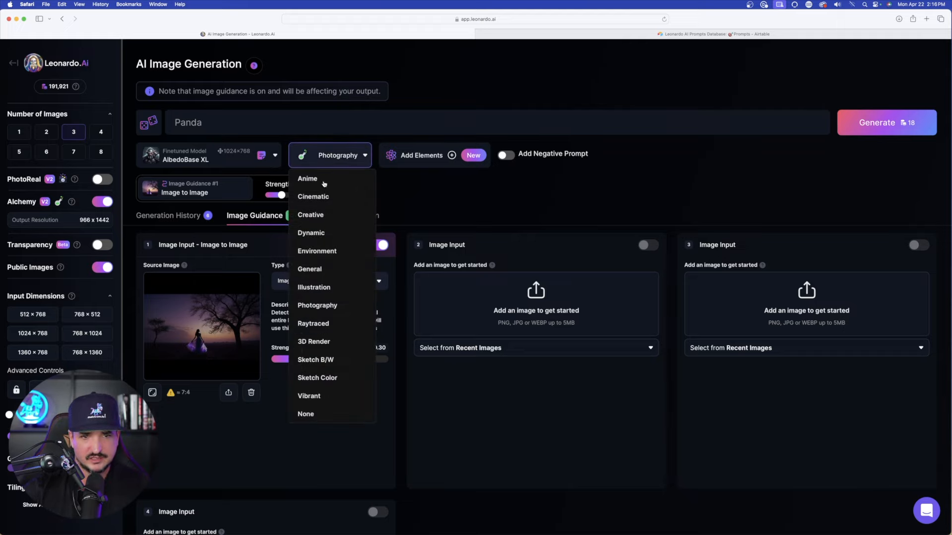
pyautogui.click(310, 214)
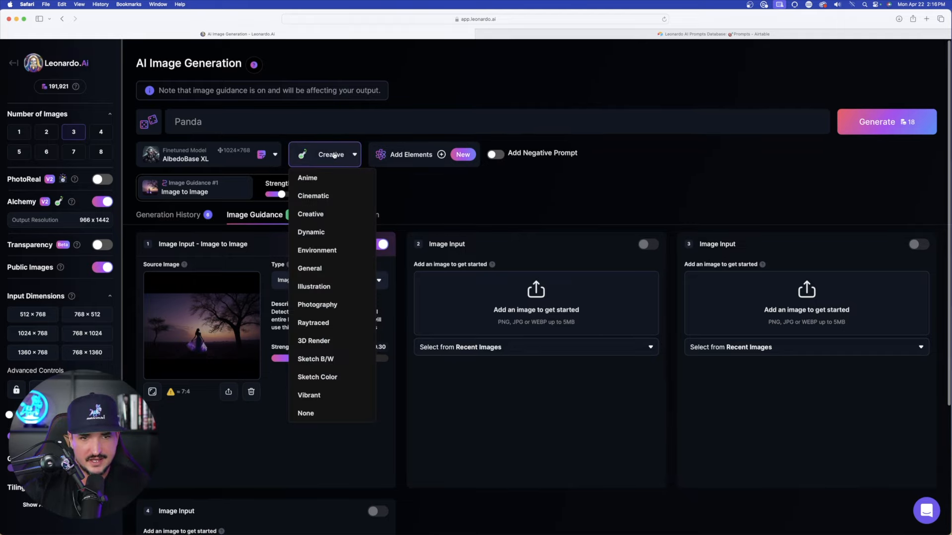
pyautogui.click(311, 232)
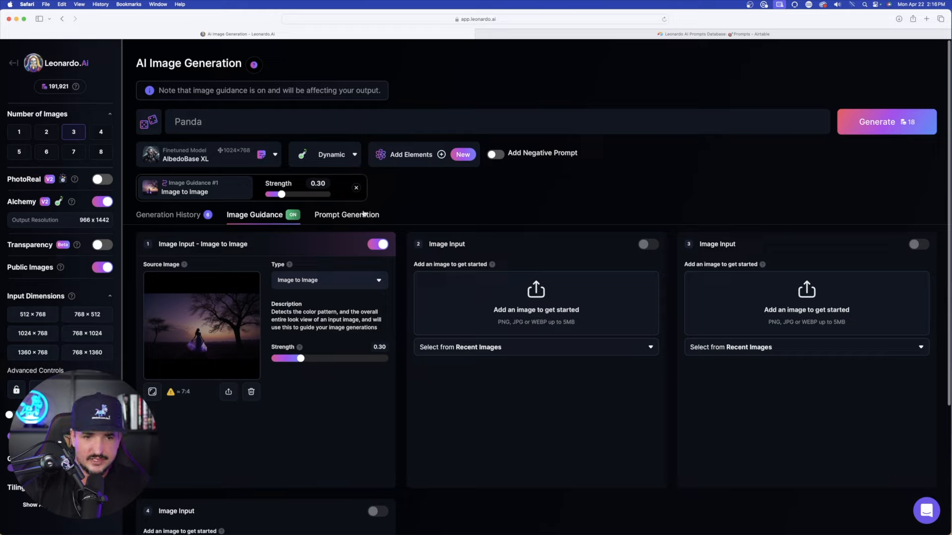
pyautogui.click(328, 280)
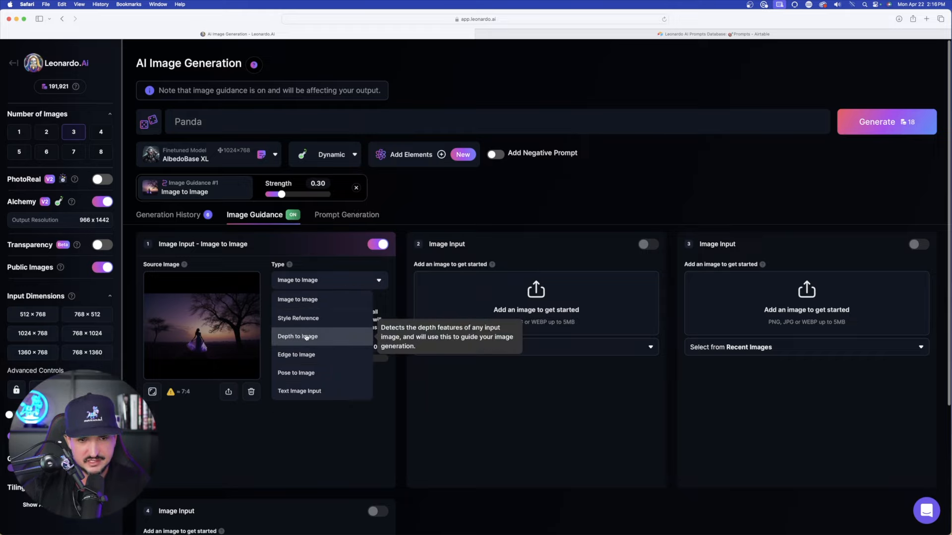
pyautogui.click(297, 319)
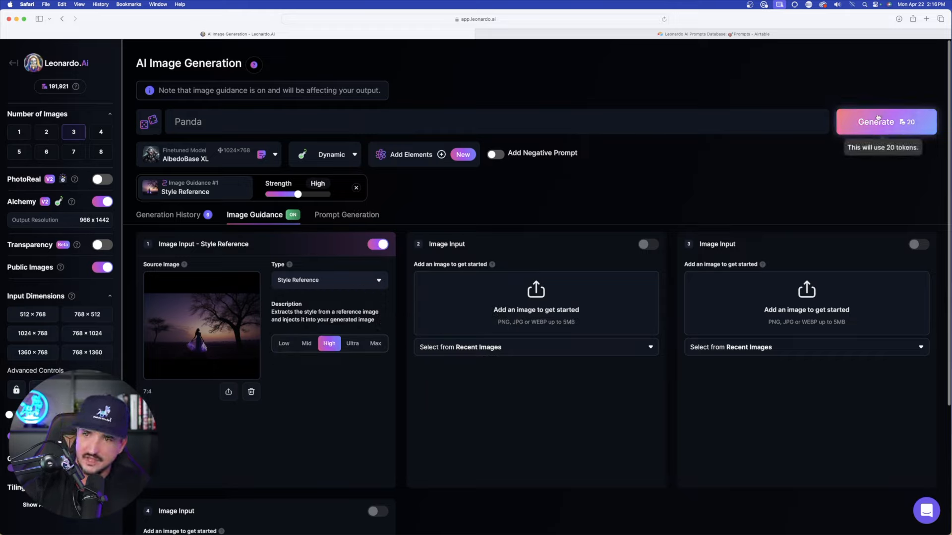
pyautogui.click(878, 121)
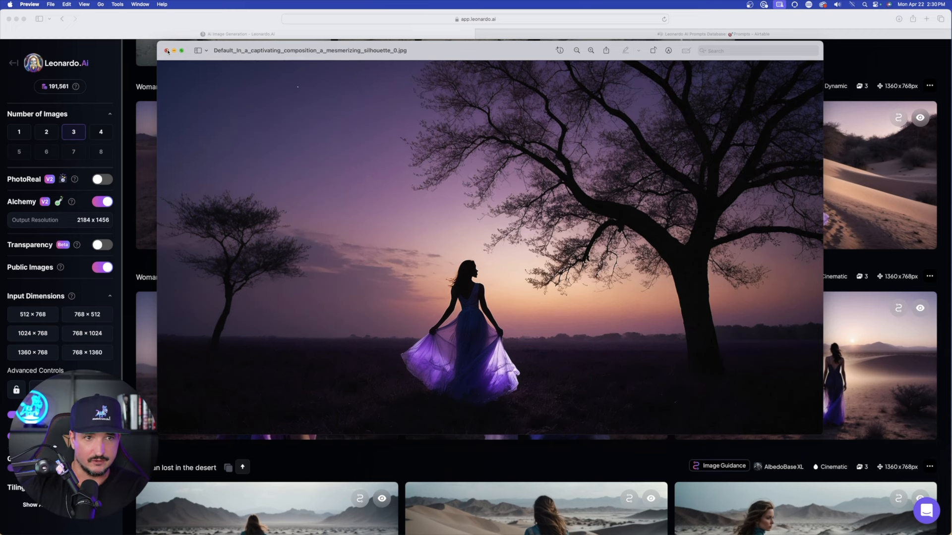
# Step through the desert-woman generations to the woman walking along the dune, then close the lightbox.
pyautogui.click(166, 51)
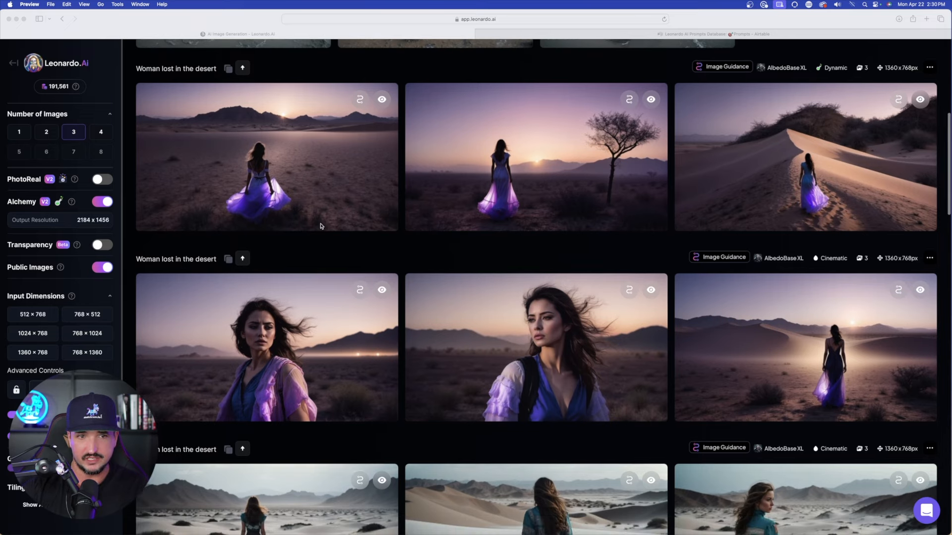
pyautogui.moveTo(315, 171)
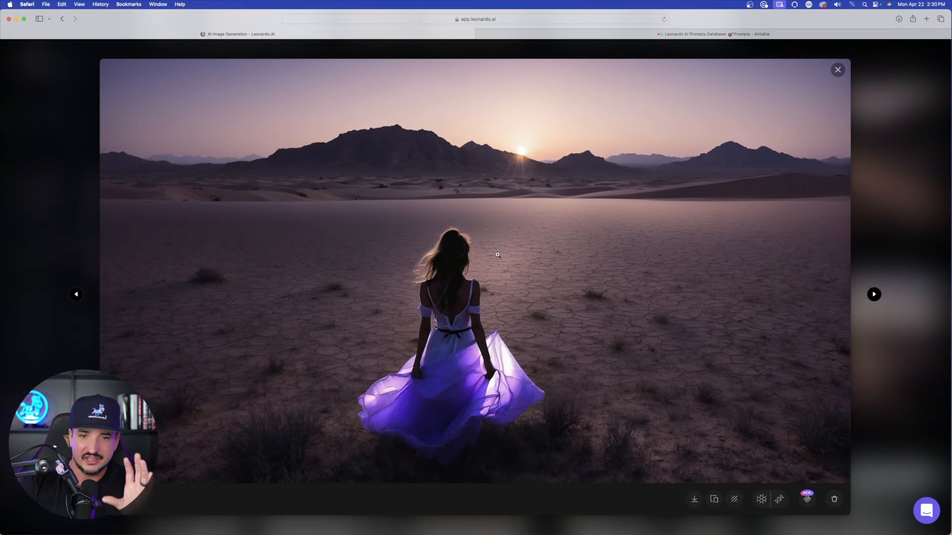
pyautogui.click(874, 295)
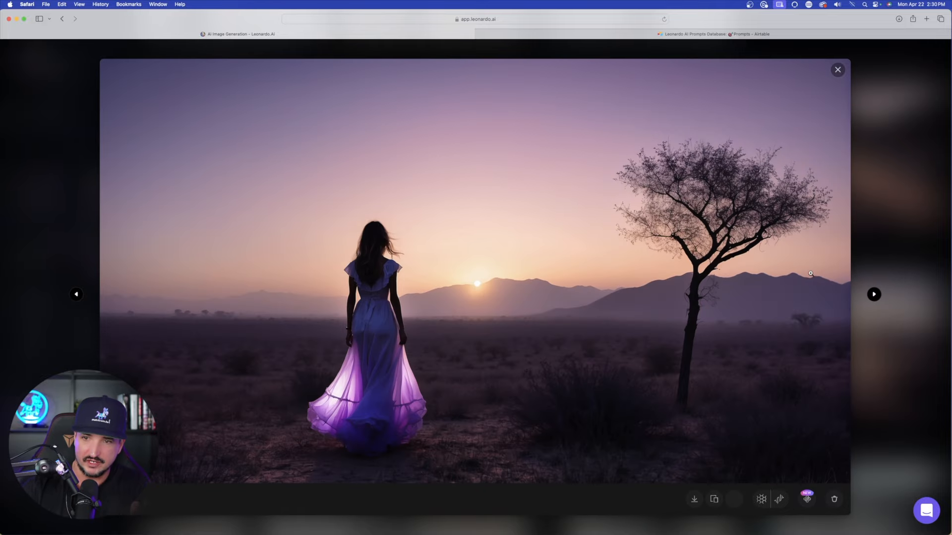
pyautogui.click(874, 294)
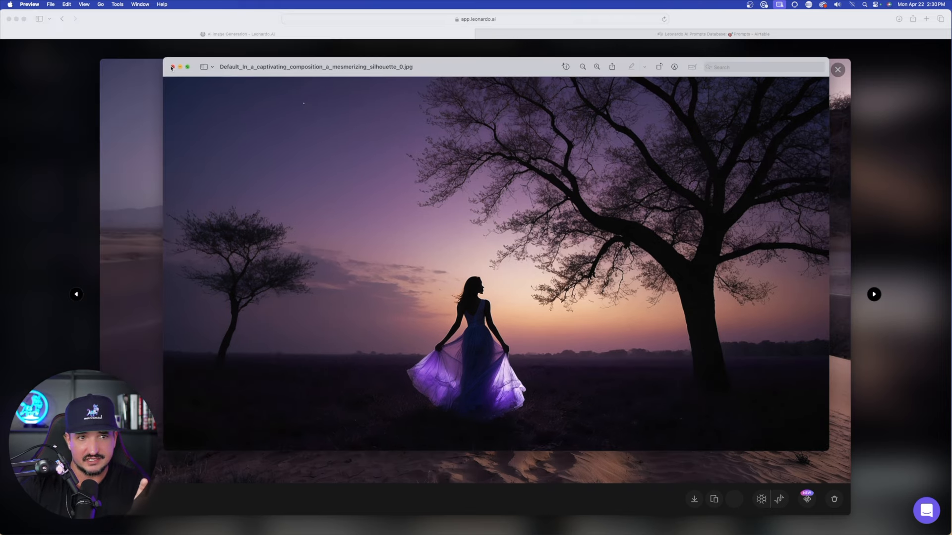
pyautogui.click(876, 295)
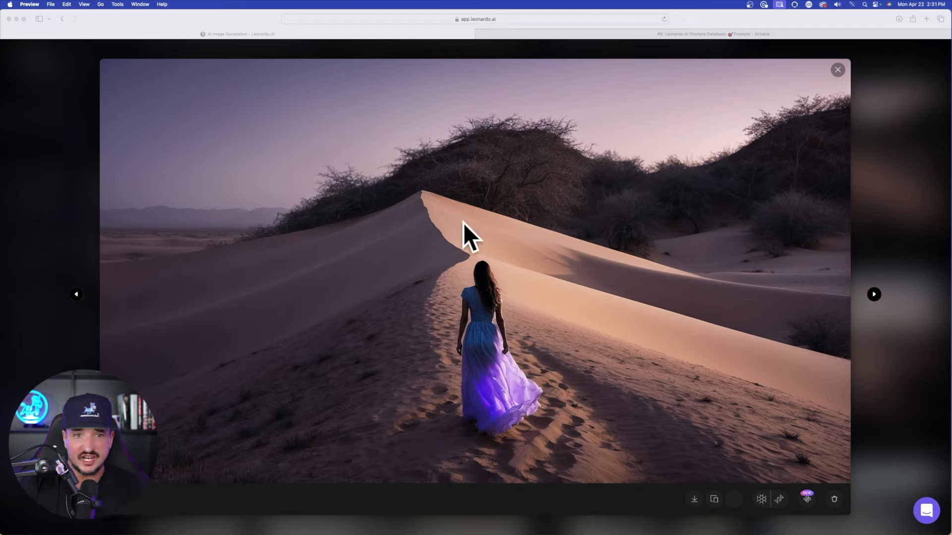
pyautogui.moveTo(787, 256)
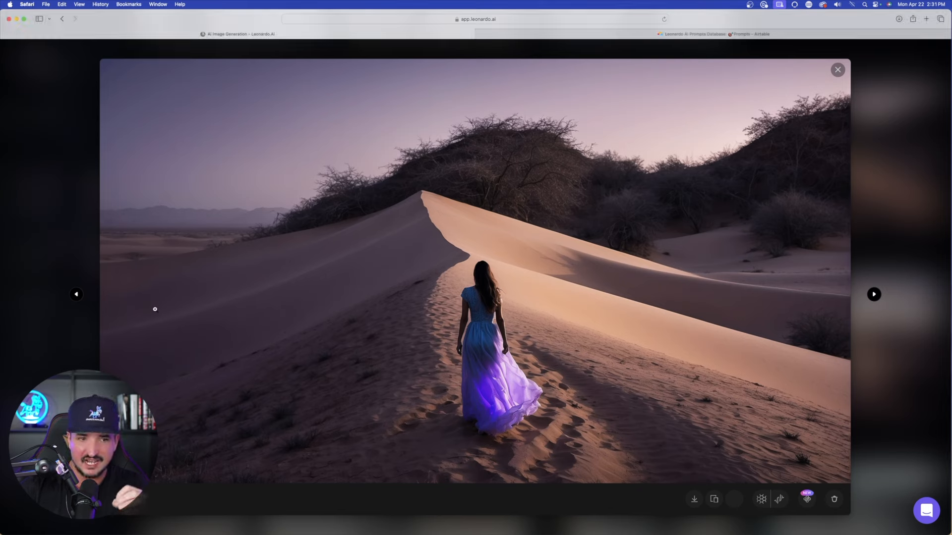
pyautogui.click(836, 70)
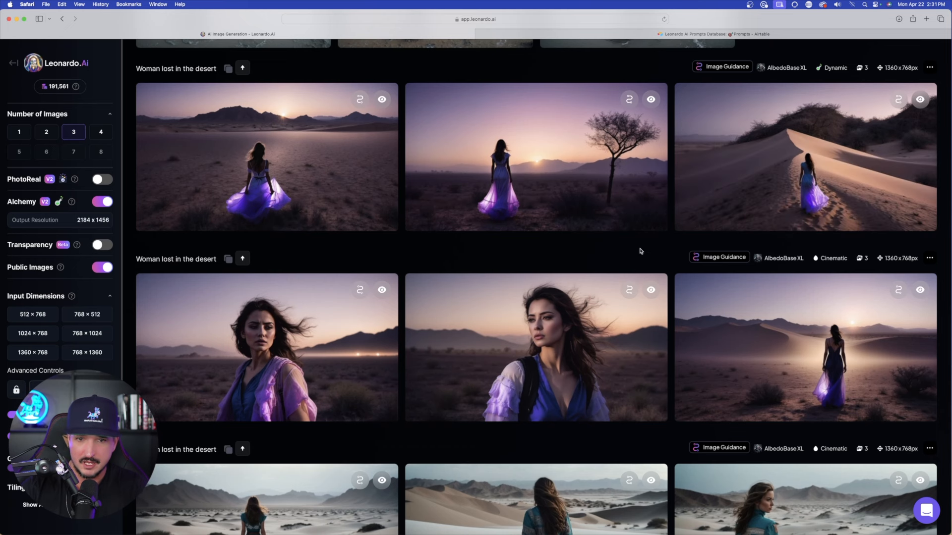
# Continue through the next set to the teal-jacket woman among white dunes and close it.
pyautogui.scroll(-3)
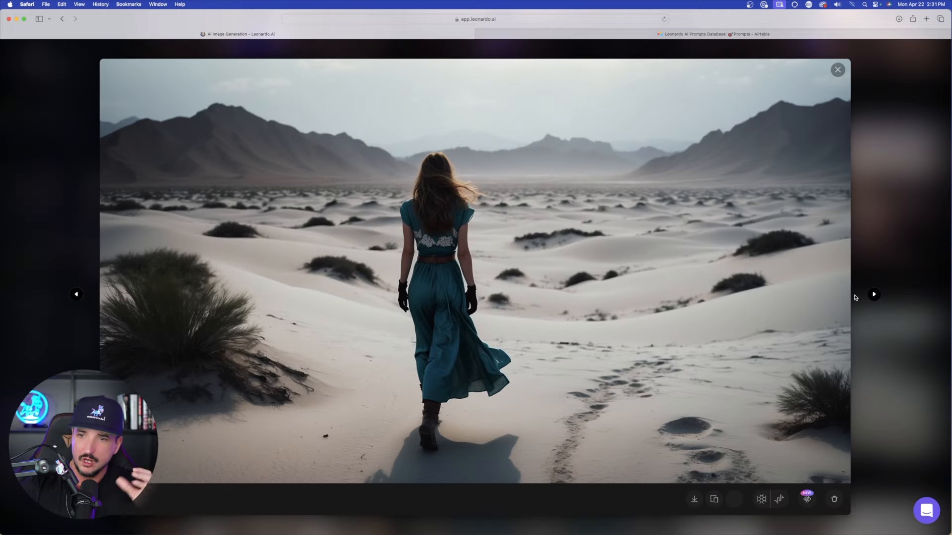
pyautogui.click(875, 294)
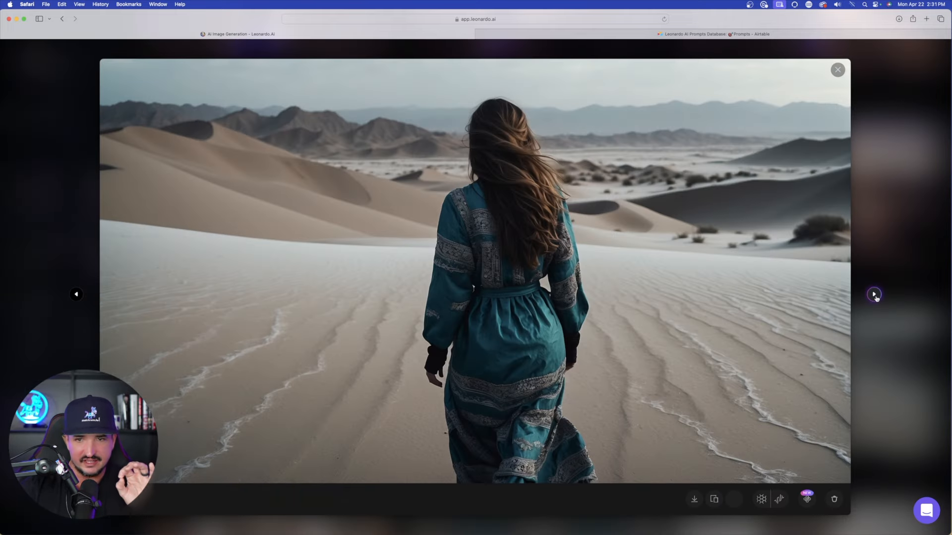
pyautogui.click(875, 295)
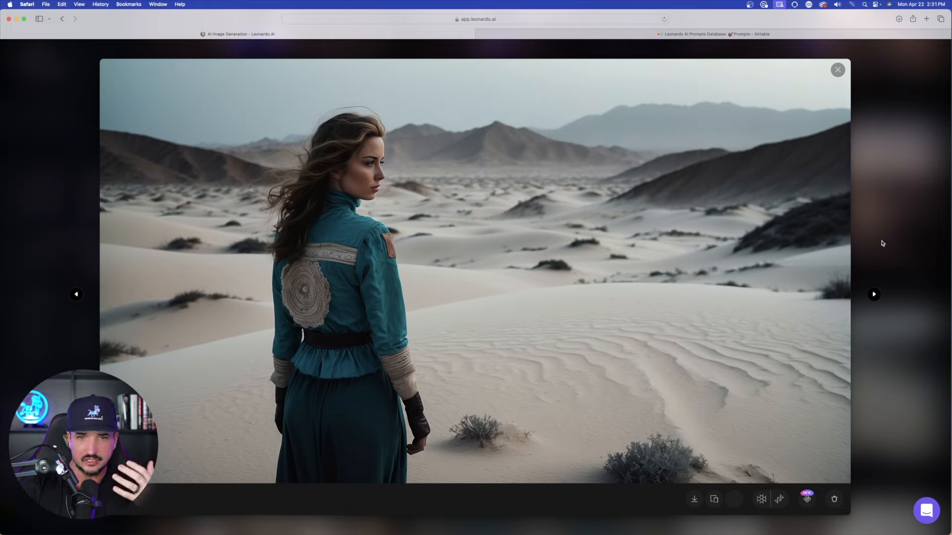
pyautogui.moveTo(877, 232)
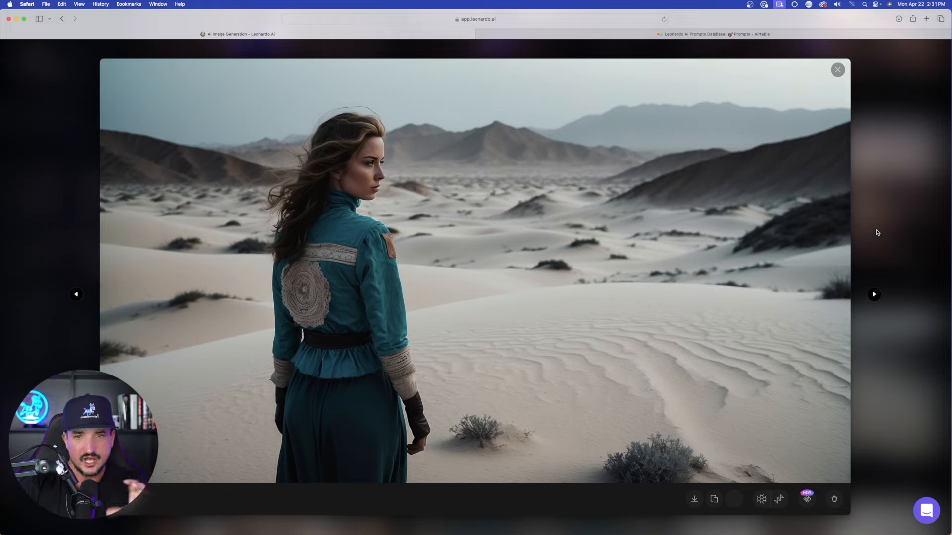
pyautogui.click(837, 69)
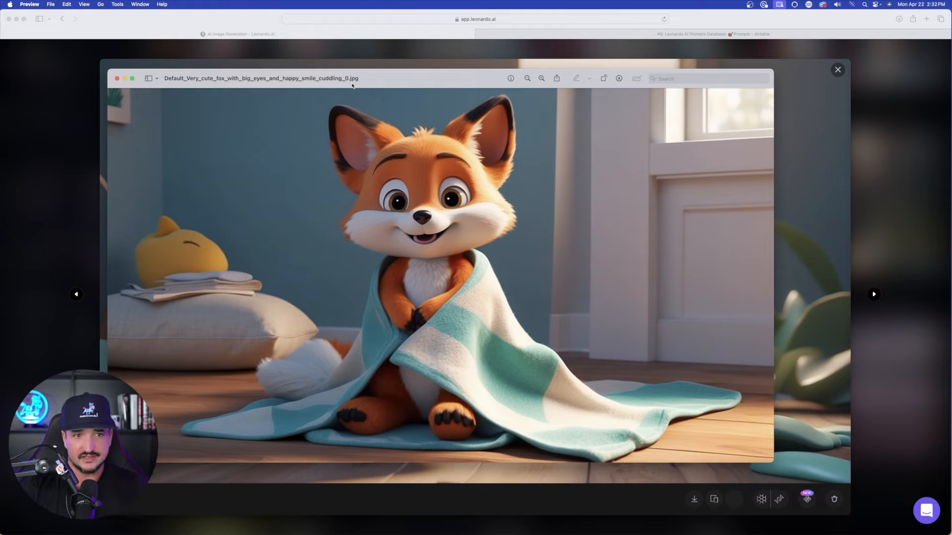
pyautogui.moveTo(218, 79)
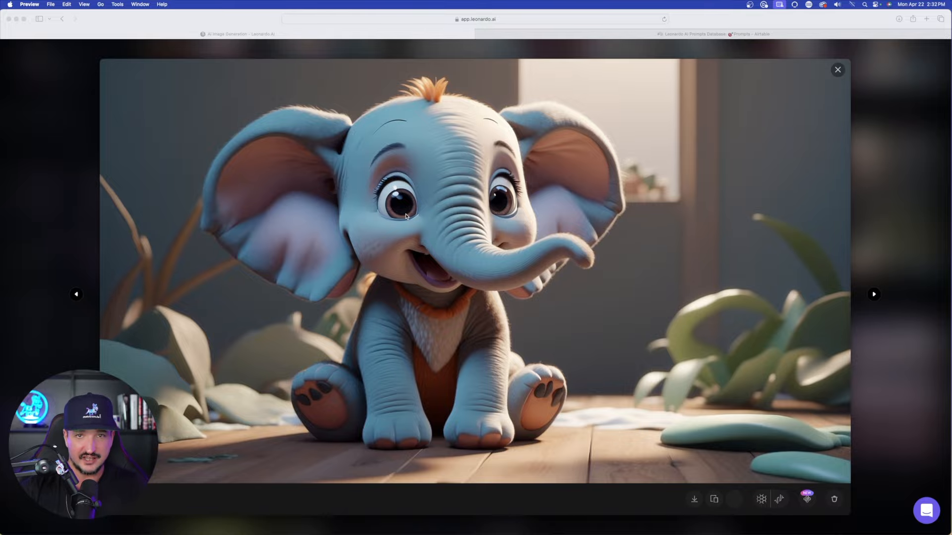
pyautogui.click(837, 70)
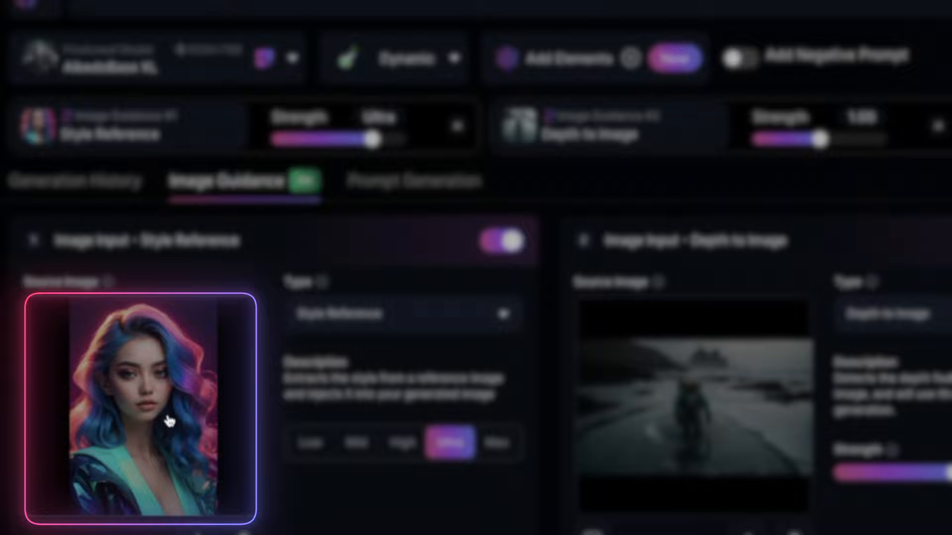
pyautogui.moveTo(156, 412)
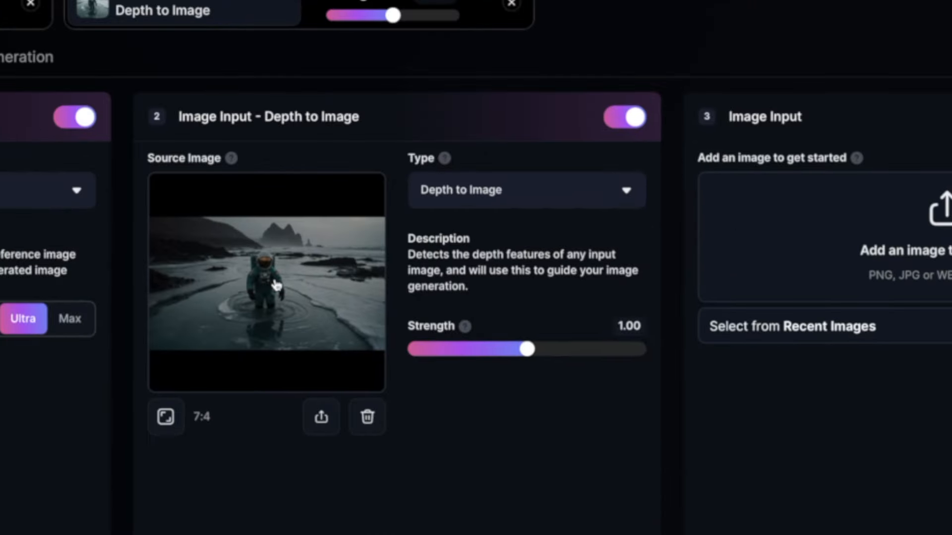
pyautogui.moveTo(309, 311)
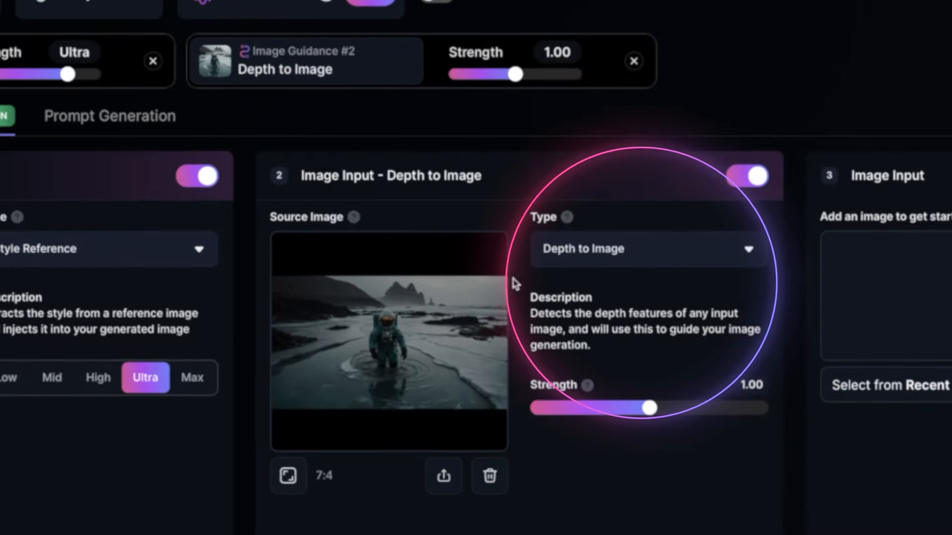
pyautogui.moveTo(605, 265)
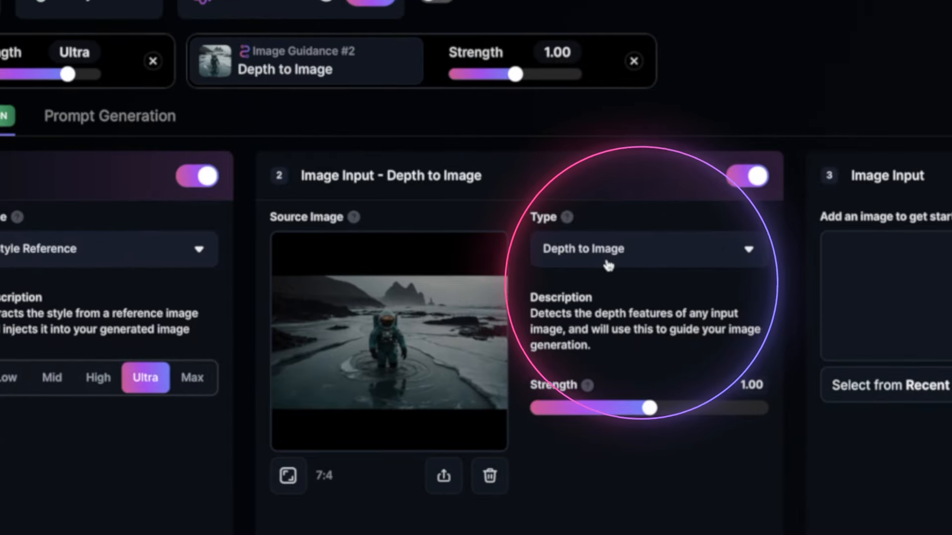
# View the generated blue-haired woman walking up dunes at full size.
pyautogui.click(600, 281)
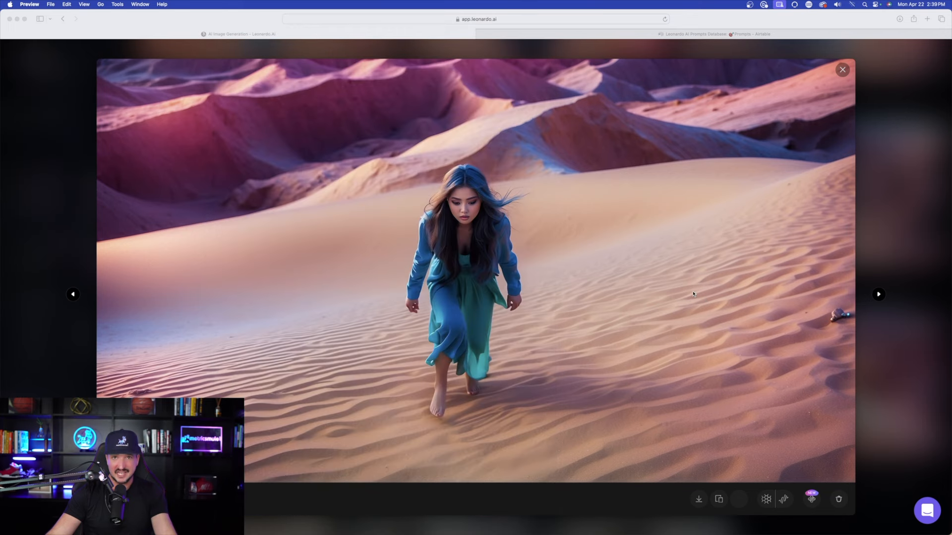
# Browse the new desert woman generations one by one, ending on the kneeling woman in a teal skirt.
pyautogui.click(879, 296)
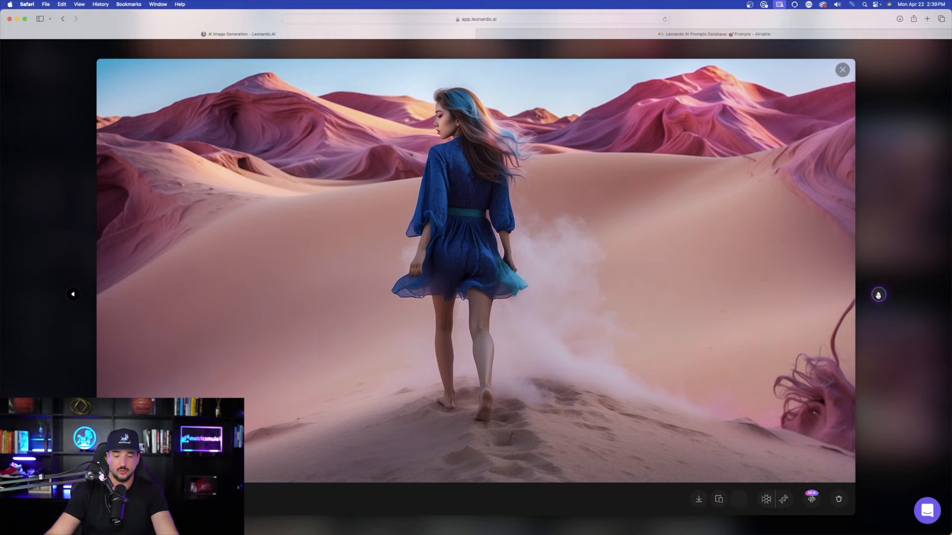
pyautogui.click(878, 295)
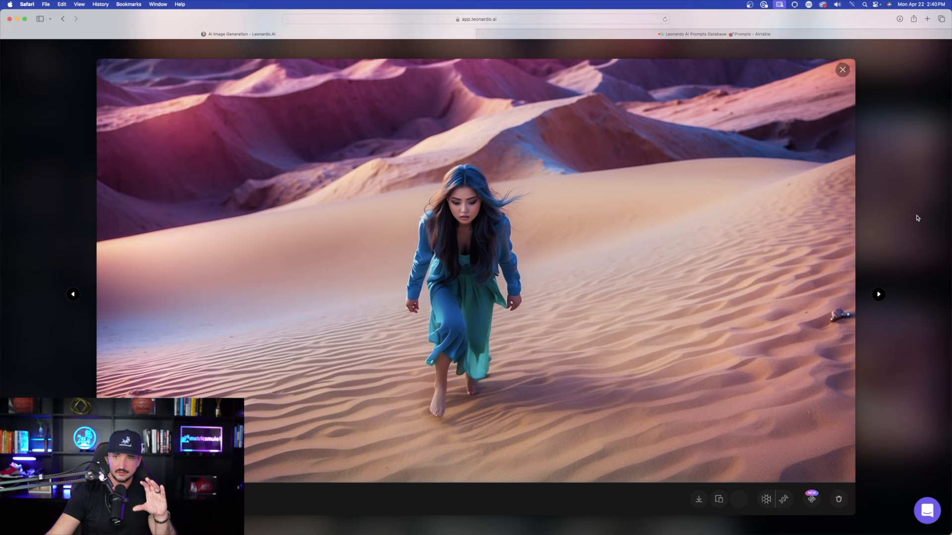
pyautogui.click(843, 69)
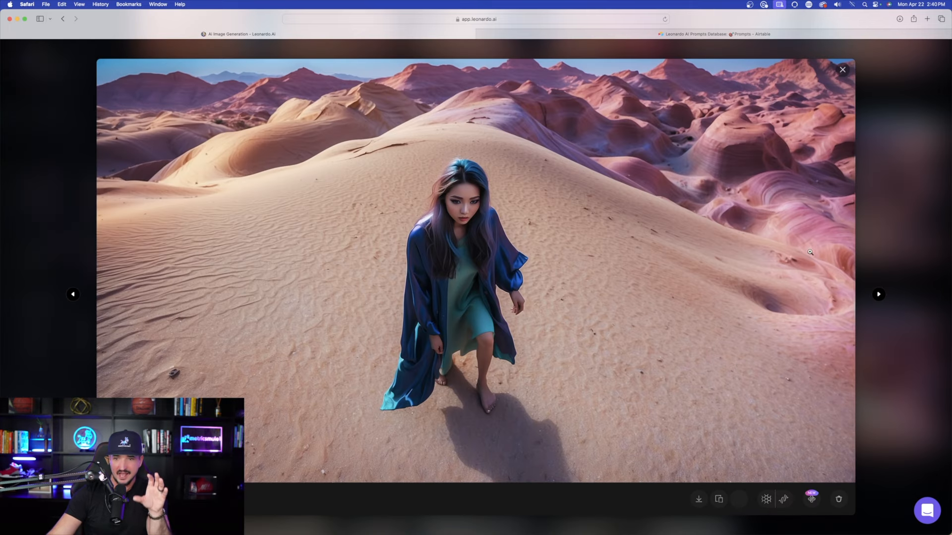
pyautogui.click(878, 296)
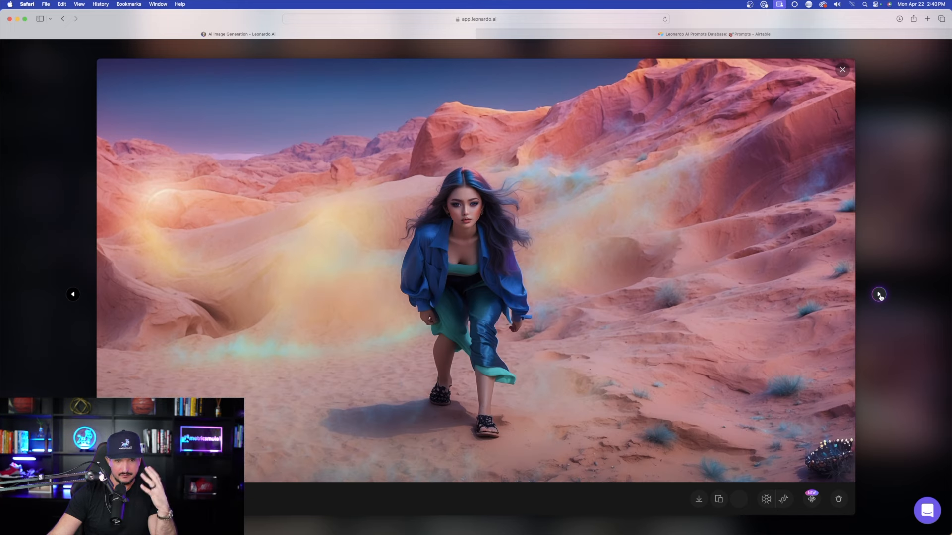
pyautogui.click(881, 306)
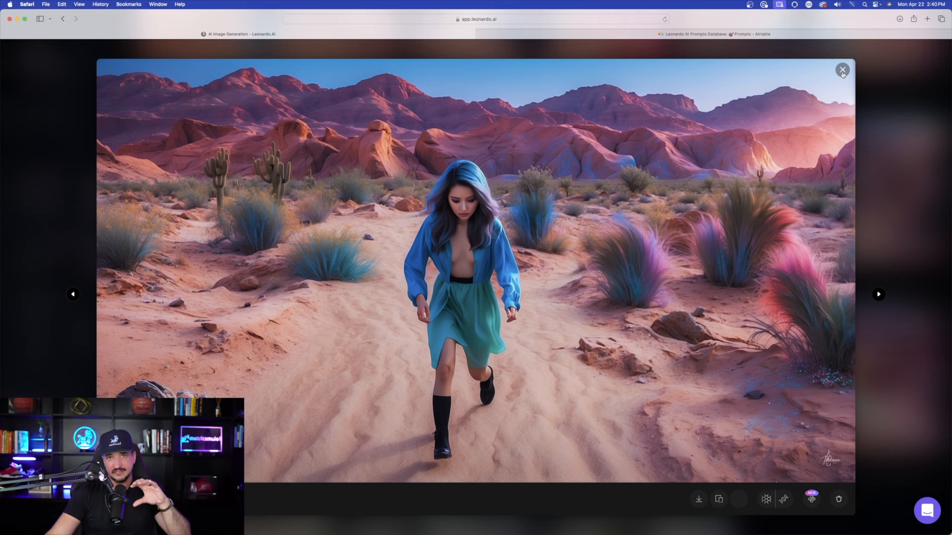
pyautogui.click(879, 296)
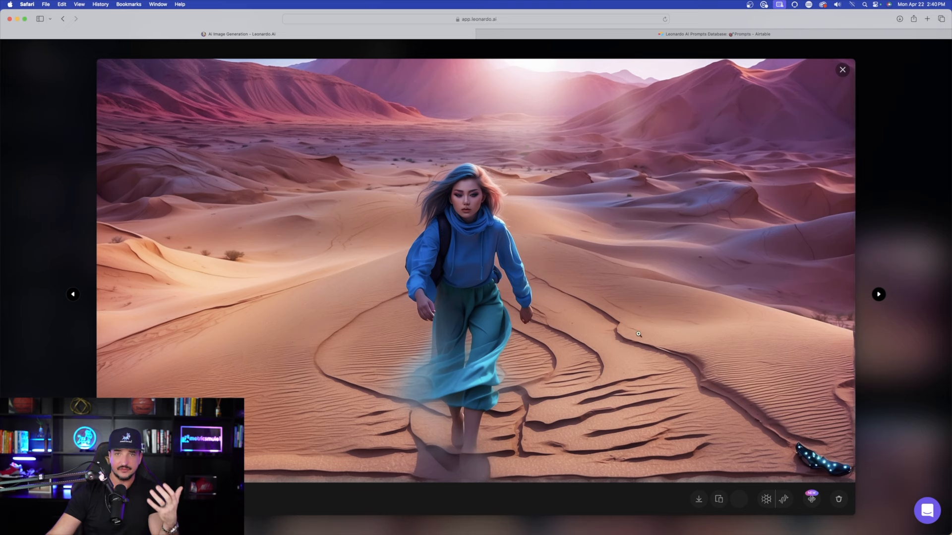
pyautogui.click(878, 294)
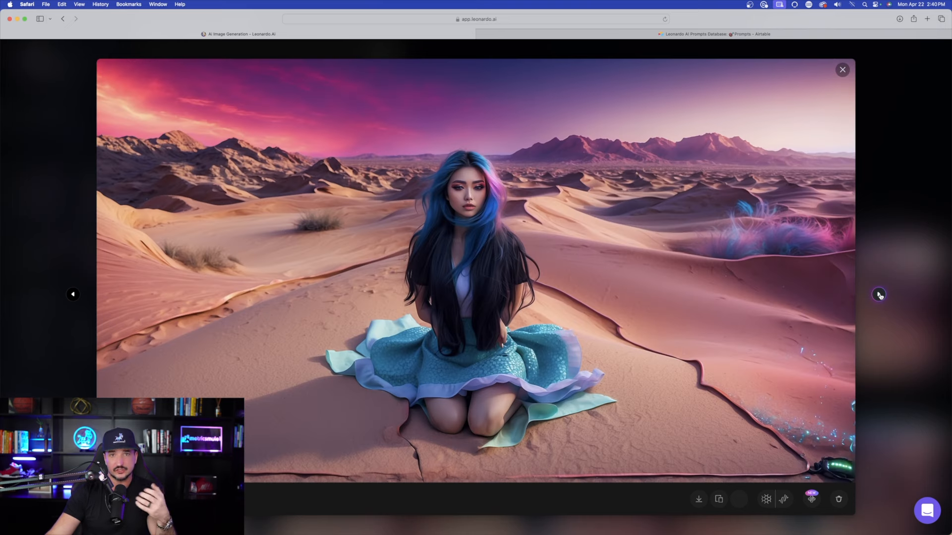